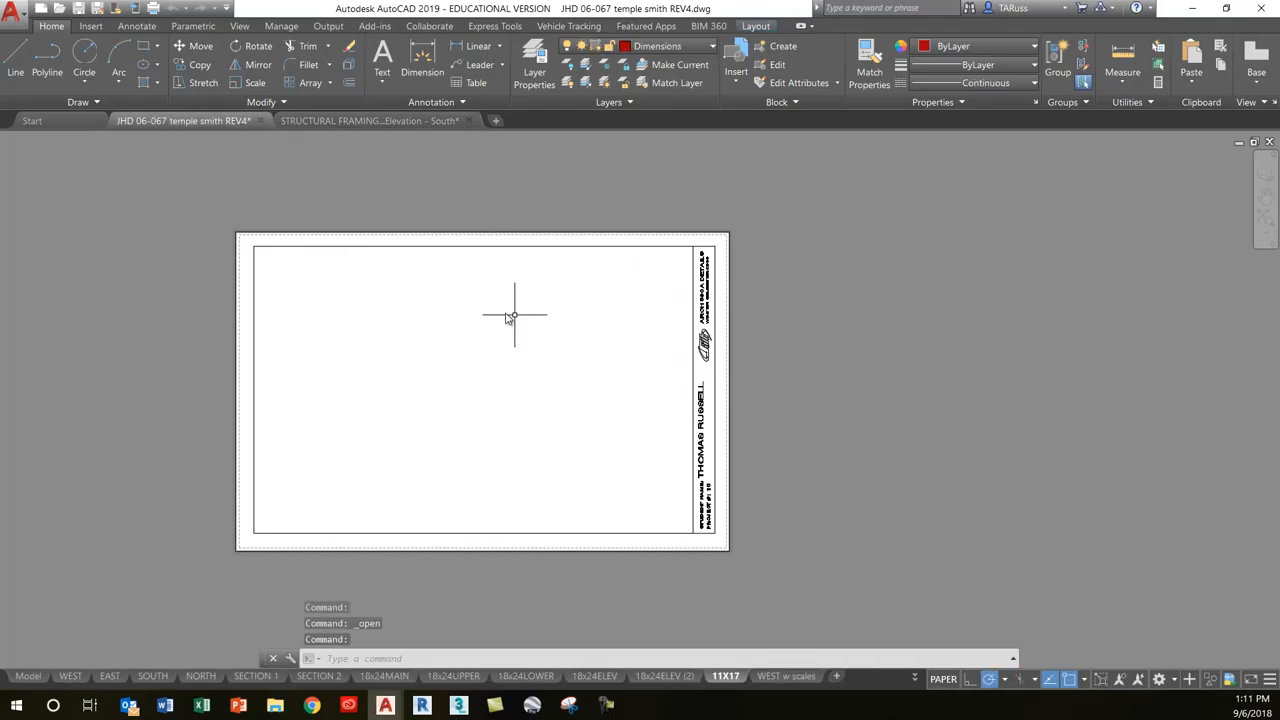
Step: Leave the 11x17 layout for the AutoCAD Start page
click(32, 120)
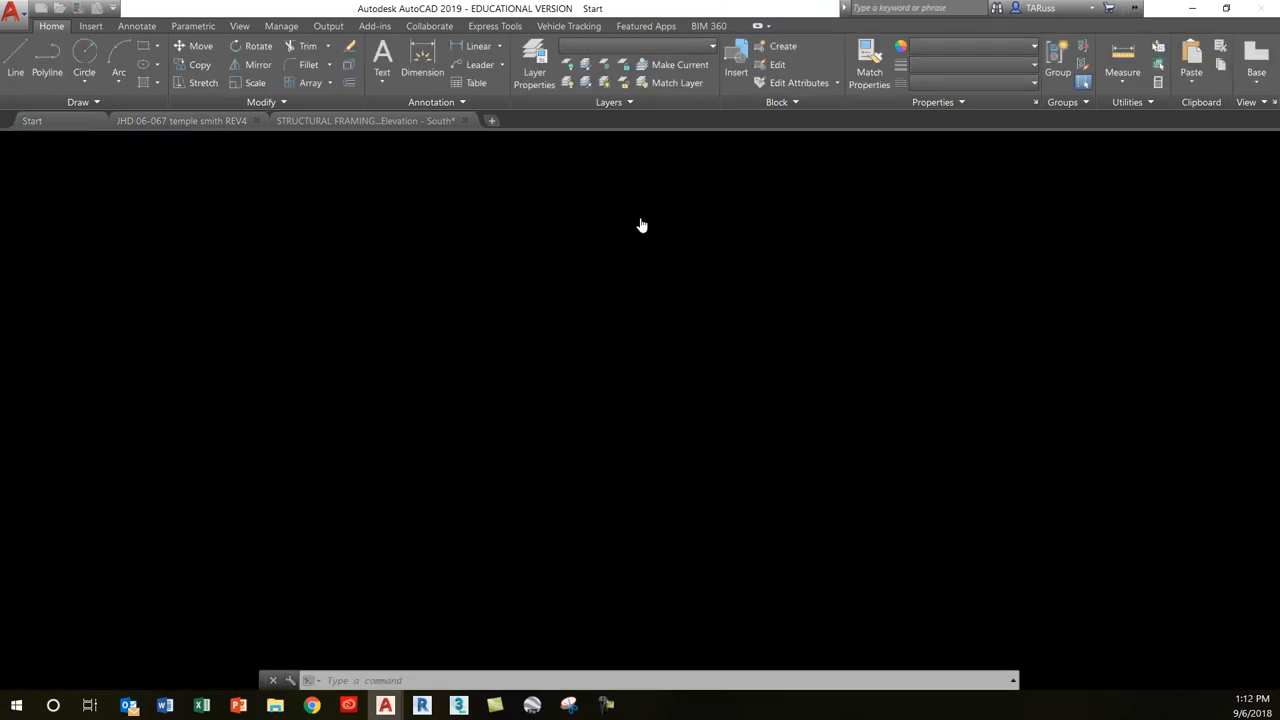
mouse_move(170, 246)
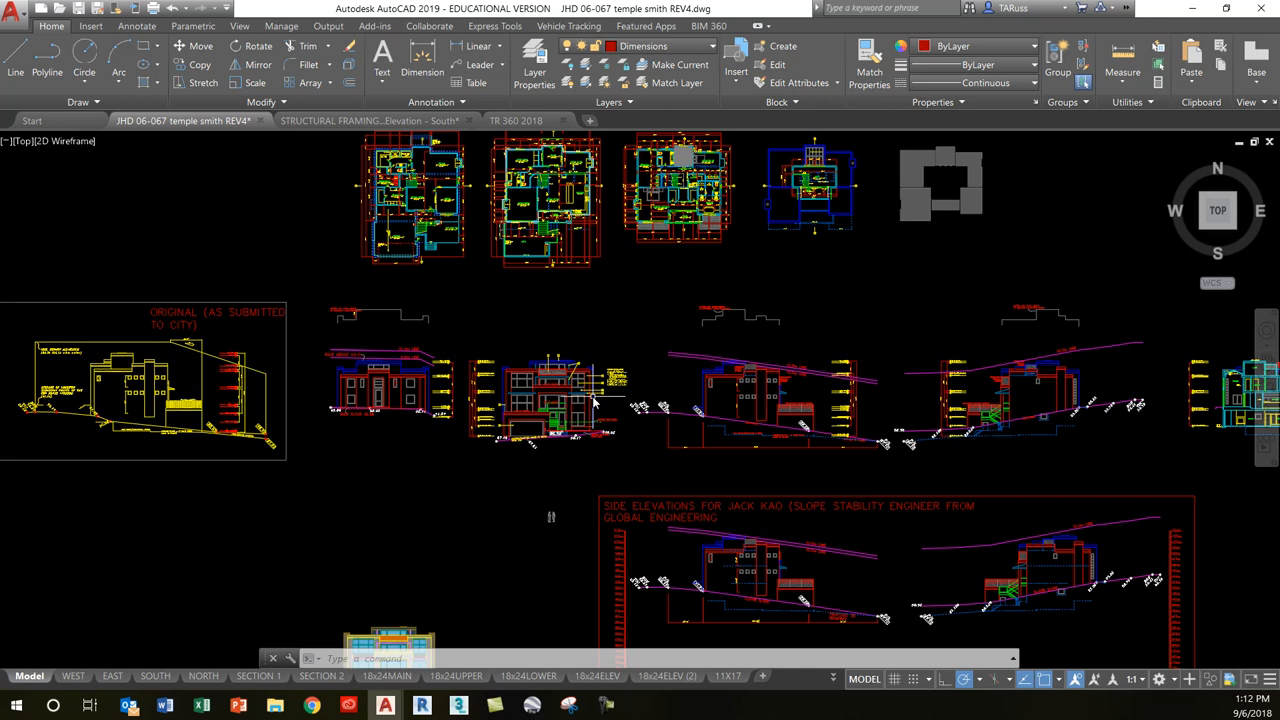
mouse_move(565, 323)
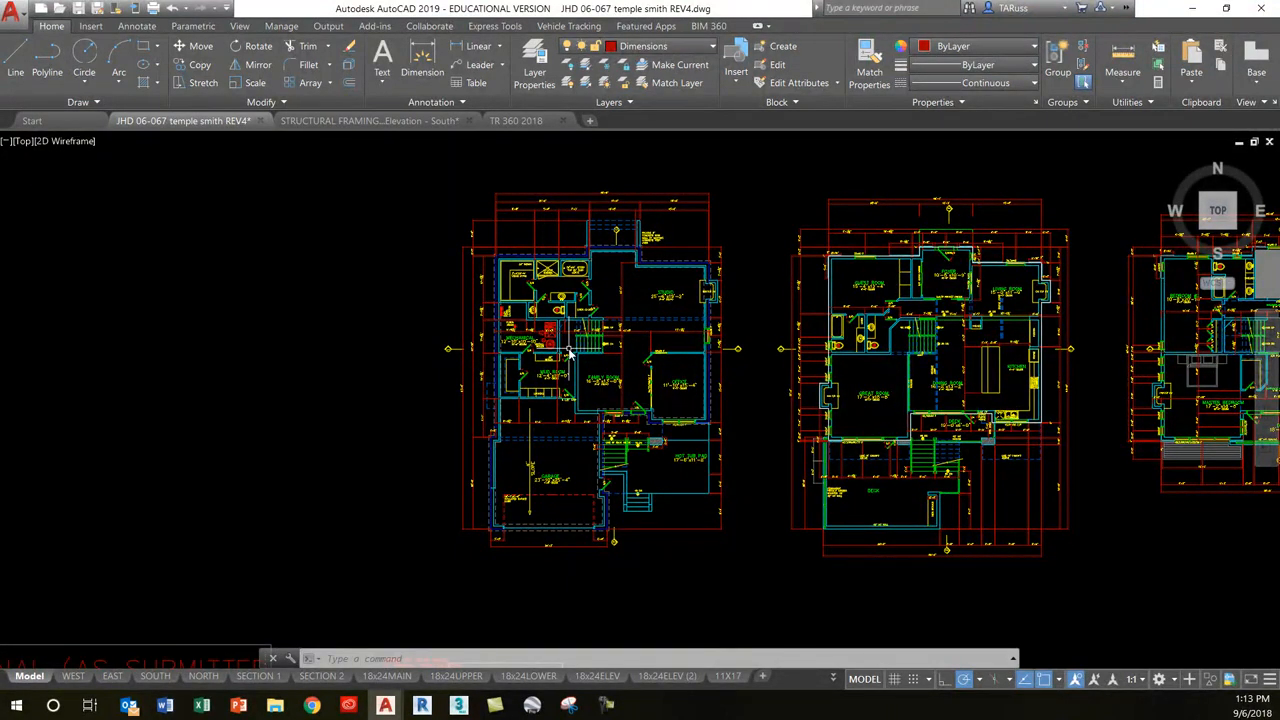
mouse_move(808, 290)
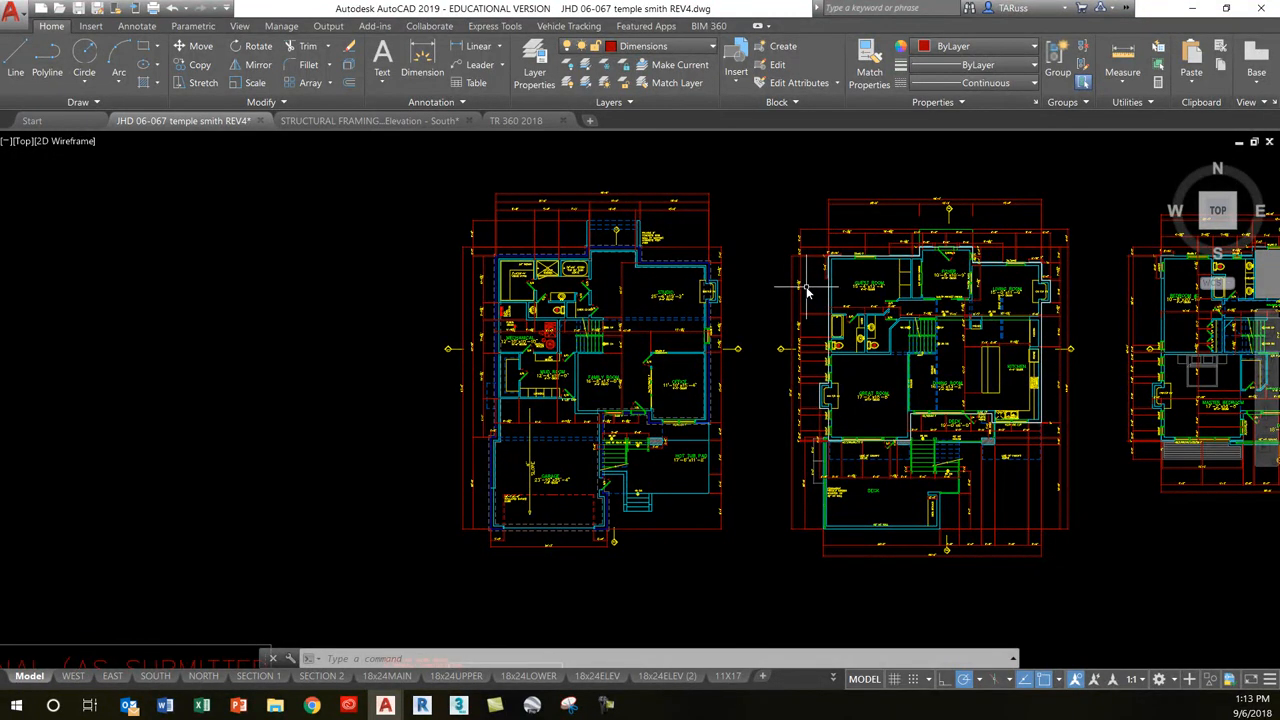
Step: Zoom out to show all four floor plans and the elevations below
scroll(down, 3)
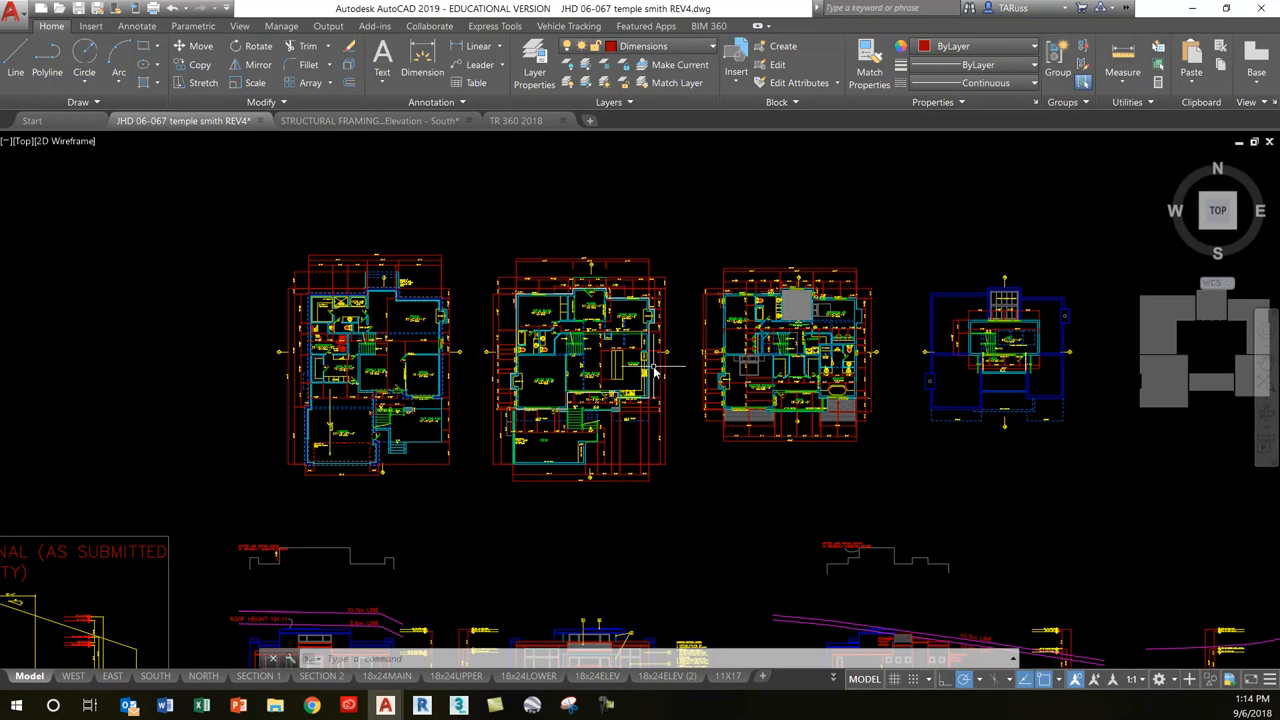
mouse_move(672, 371)
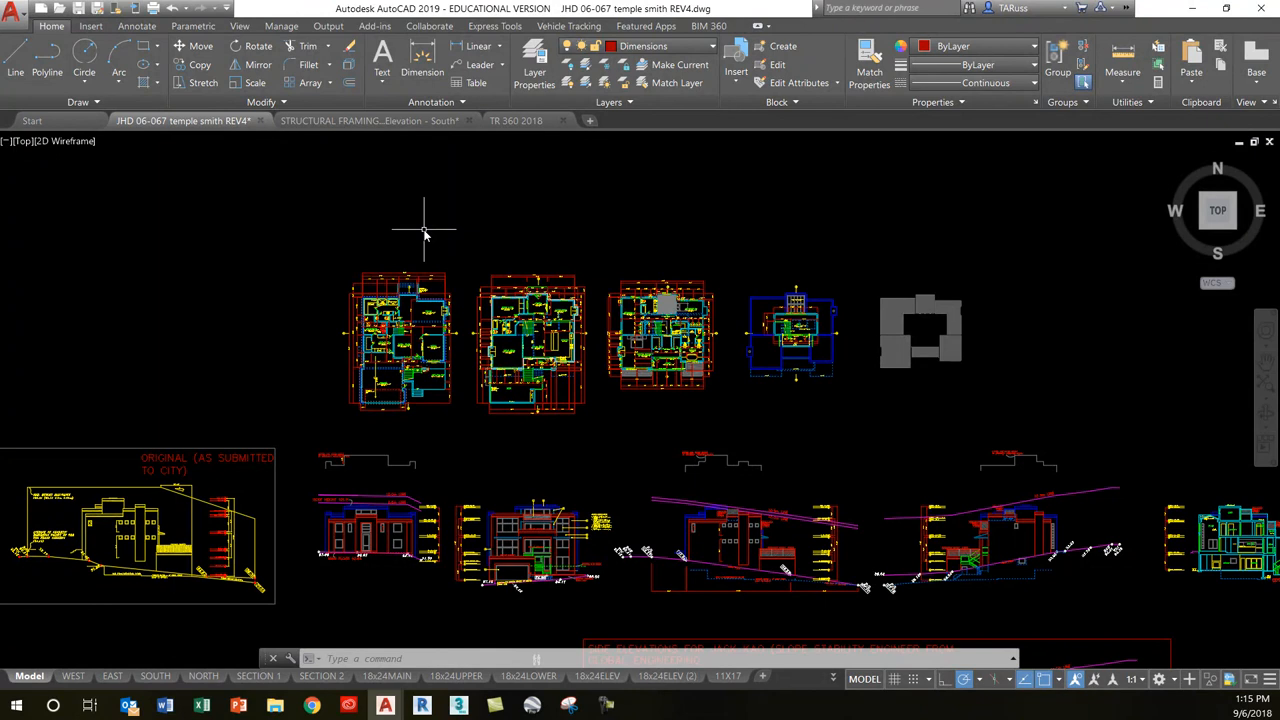
Step: Switch to Revit 2019's Recent Files page from the taskbar
click(422, 706)
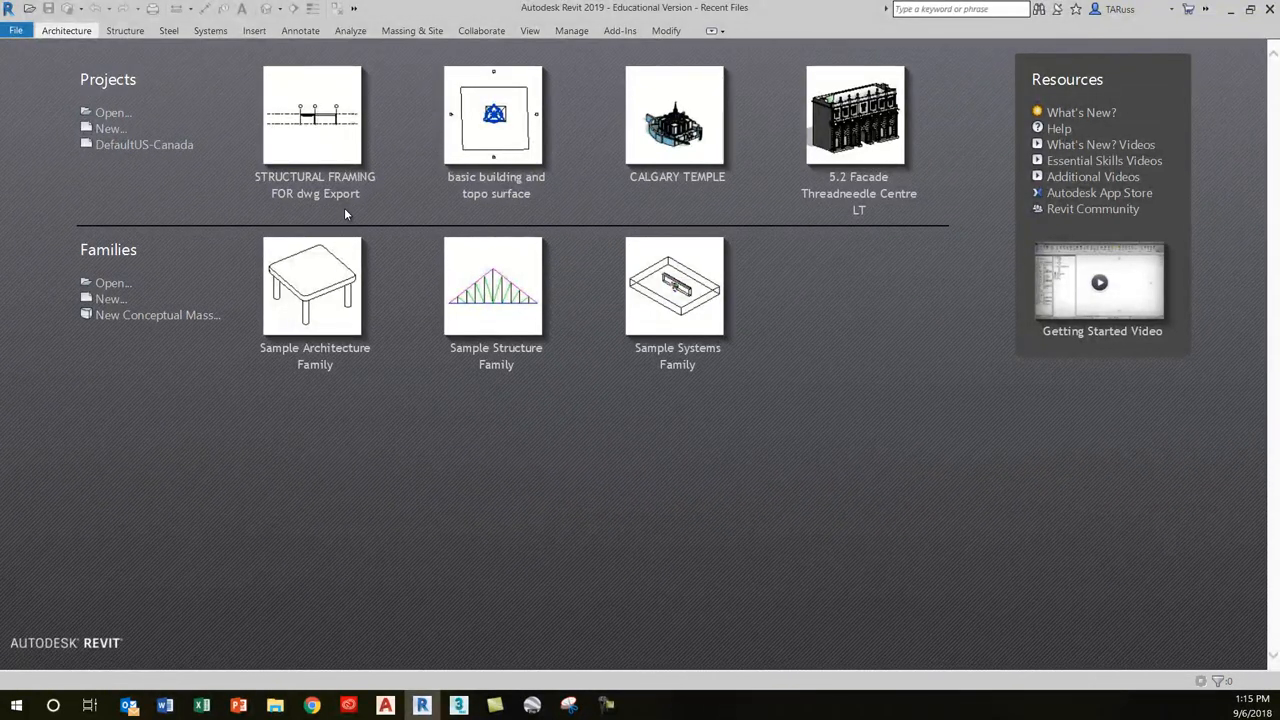
mouse_move(274, 217)
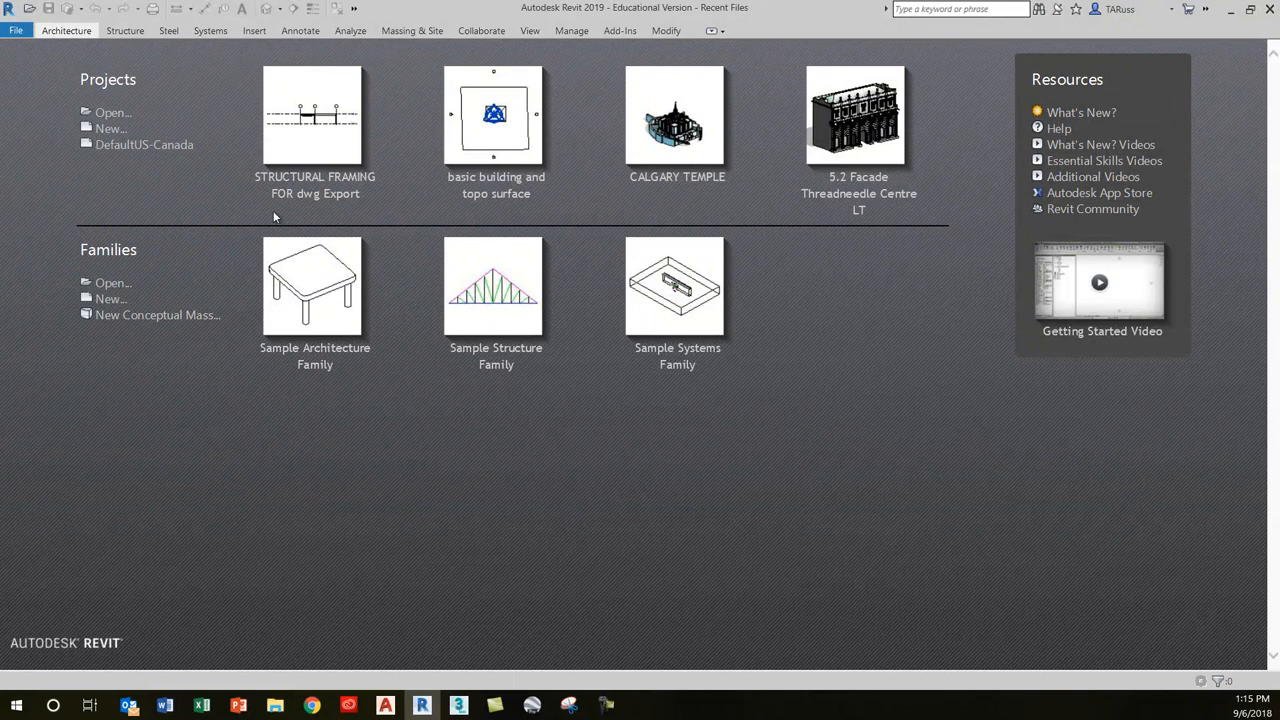
mouse_move(496, 185)
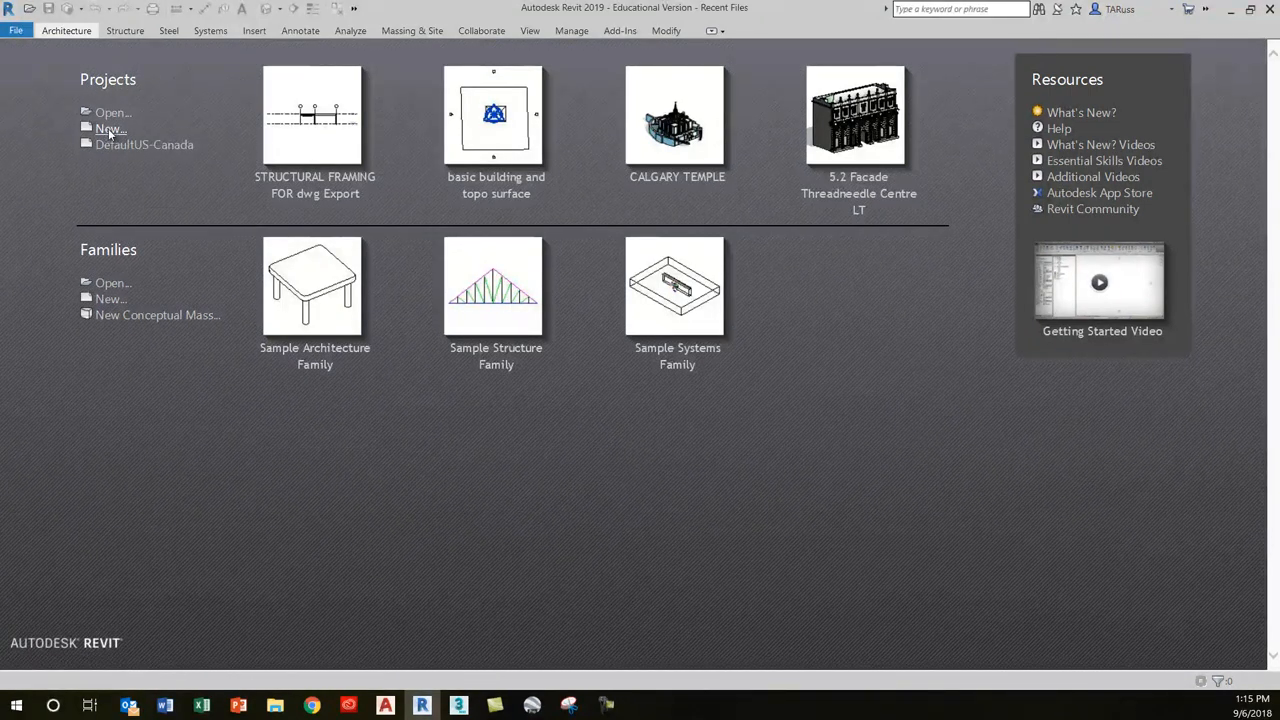
Step: Start a new Project using the DefaultUS-Canada template
click(110, 128)
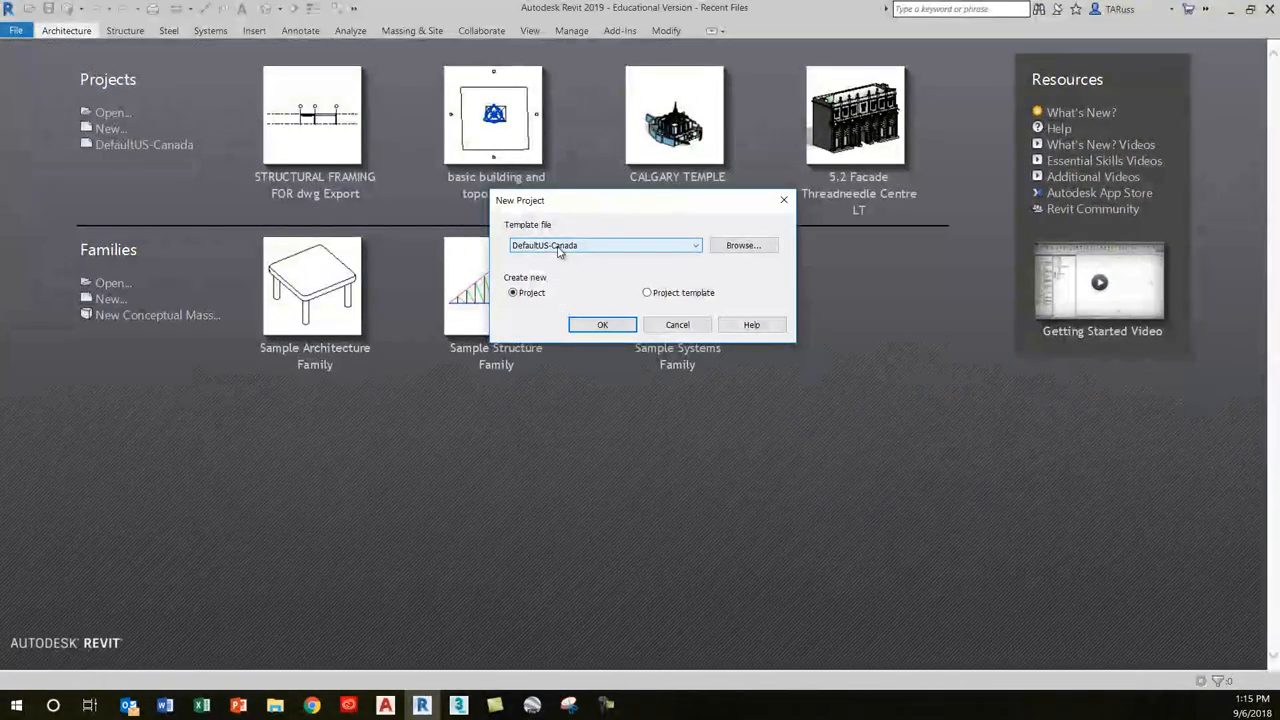
click(694, 245)
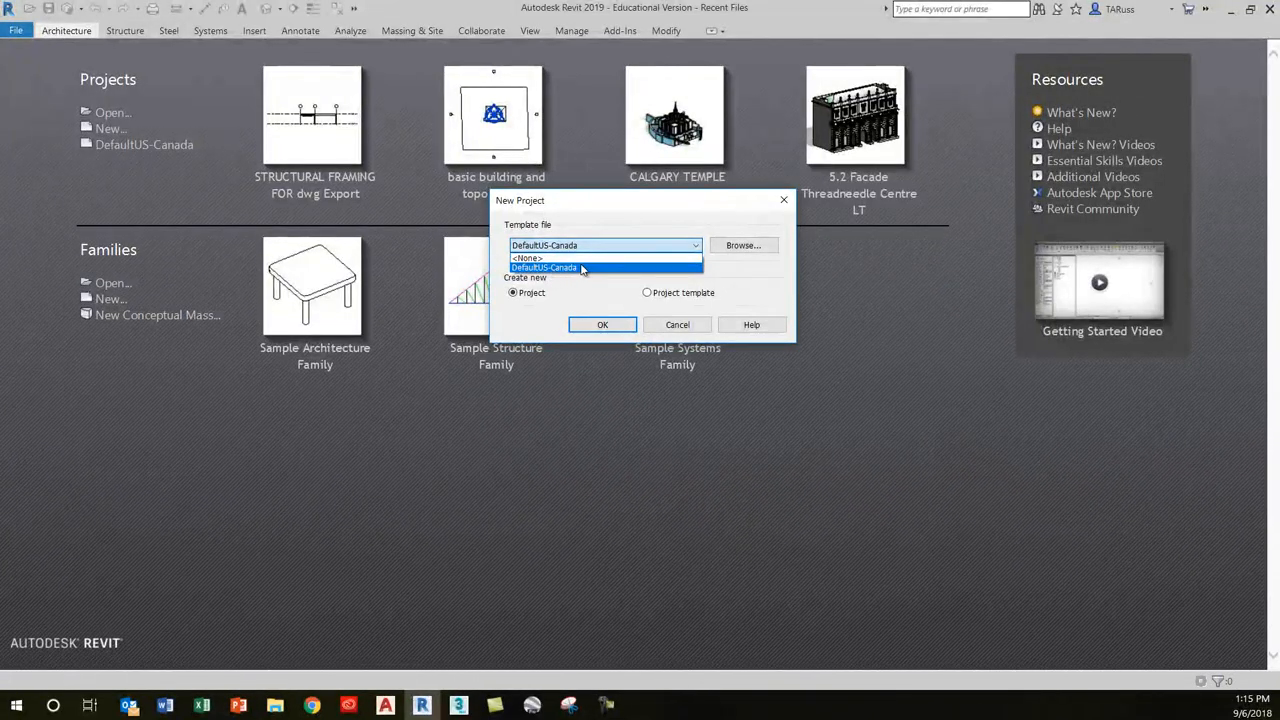
click(545, 267)
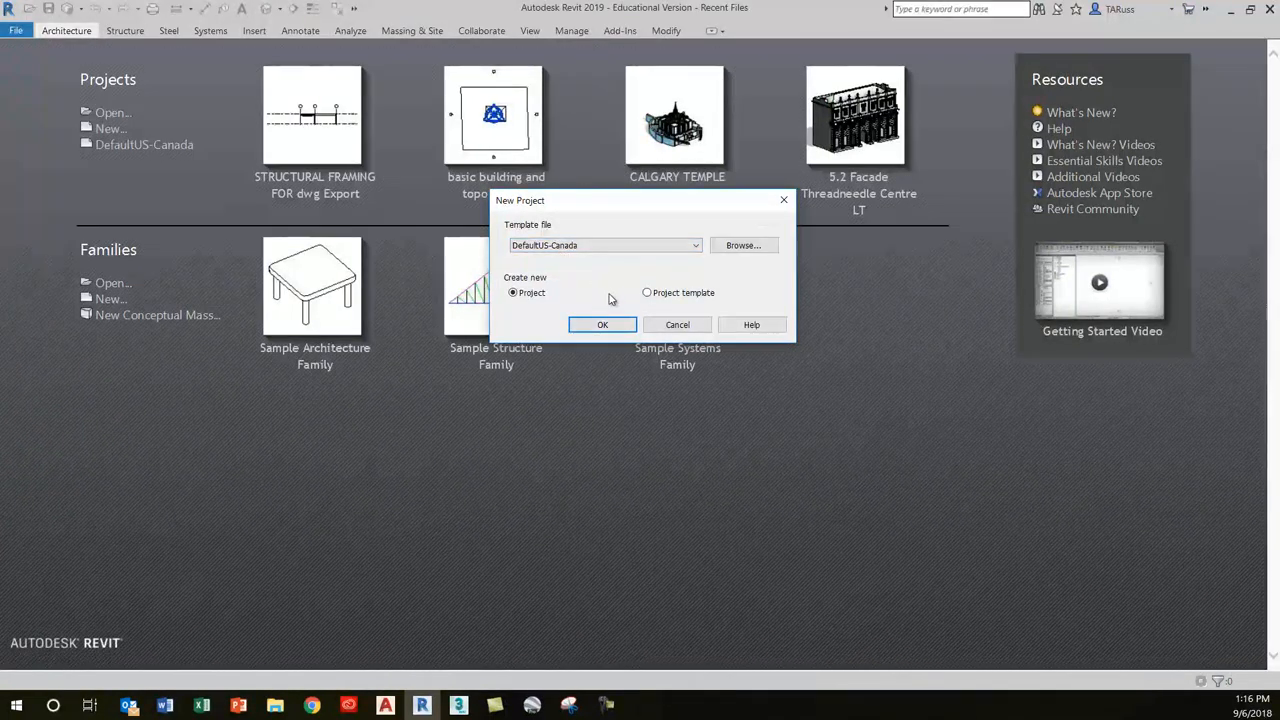
click(677, 324)
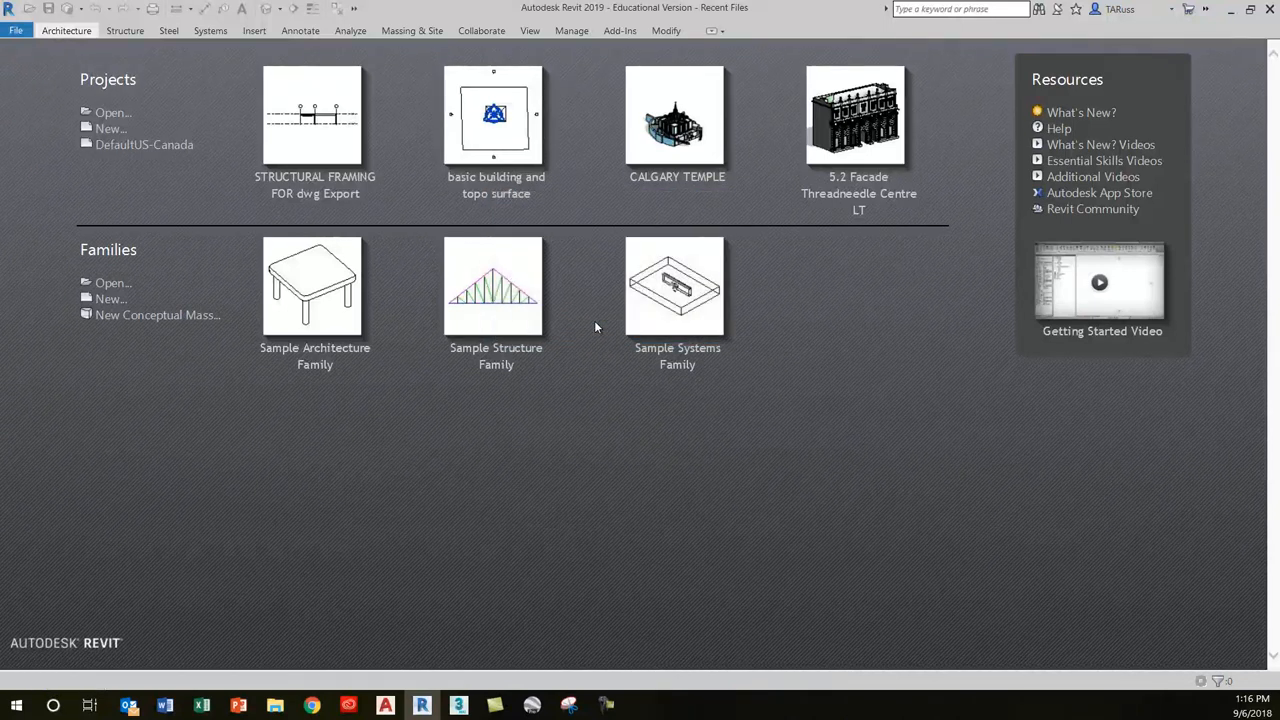
Step: Load Project2 and open its empty Floor Plan: Level 1 view
click(111, 128)
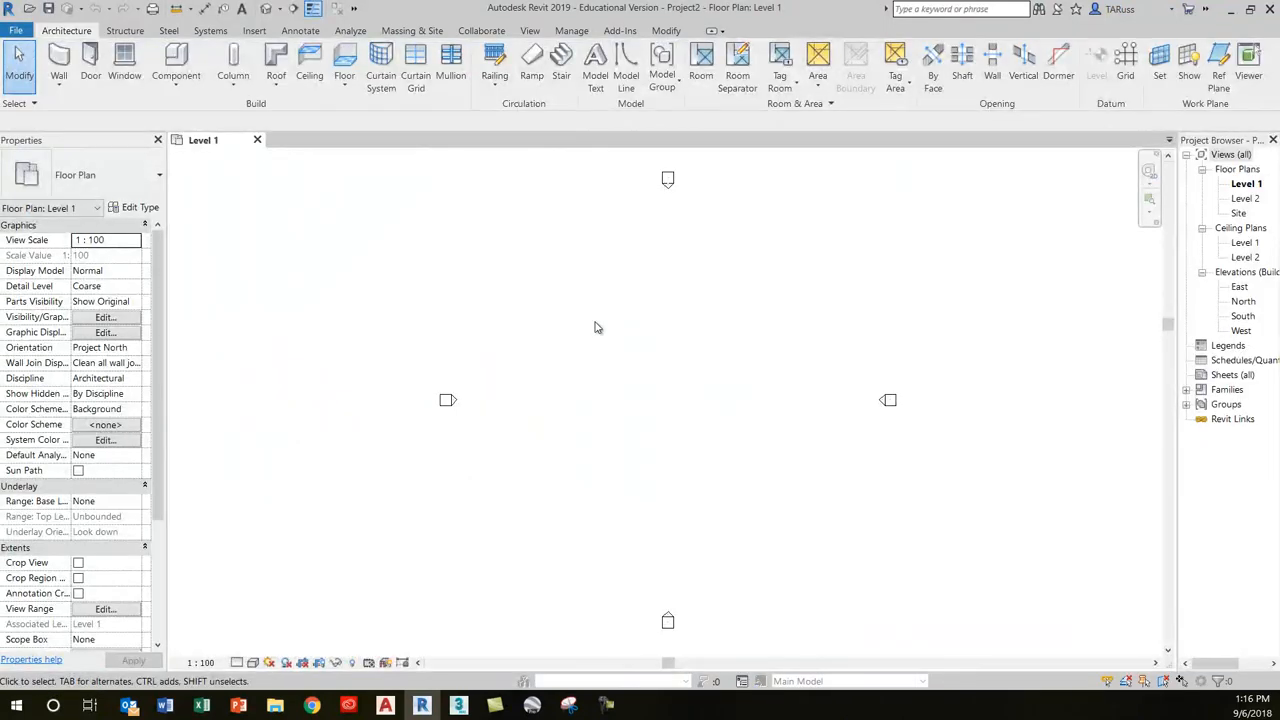
mouse_move(769, 389)
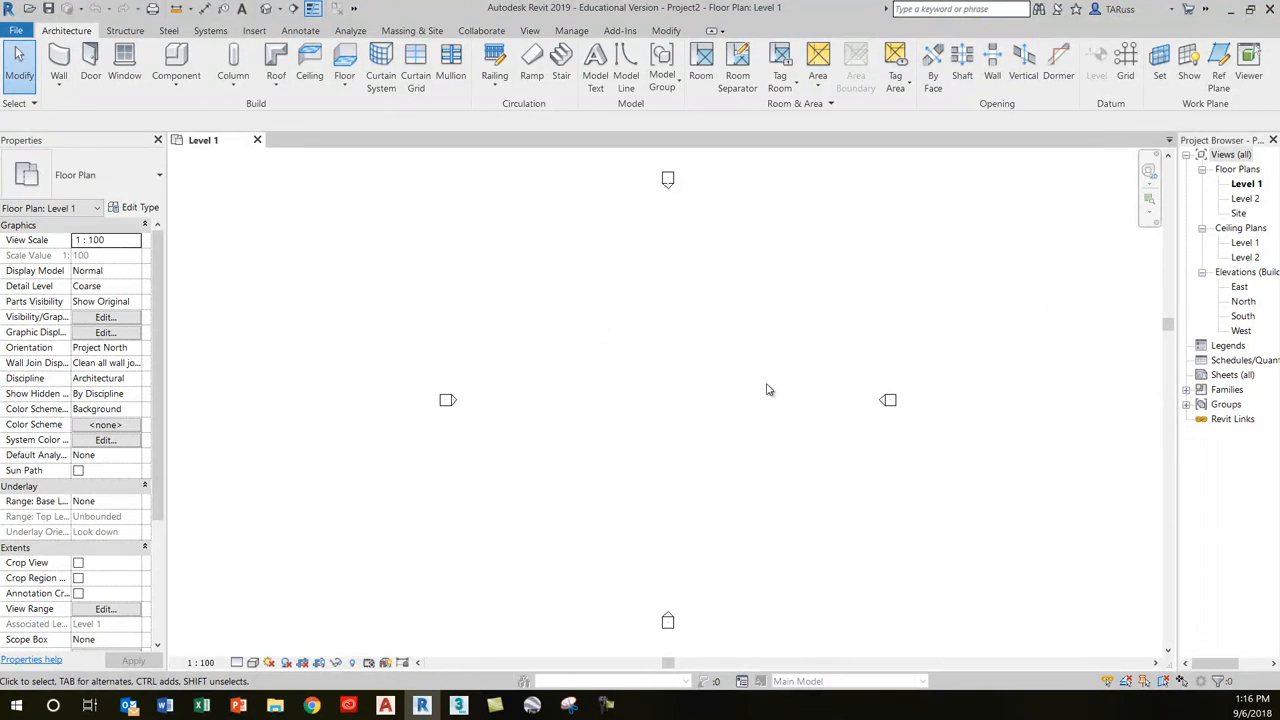
mouse_move(766, 386)
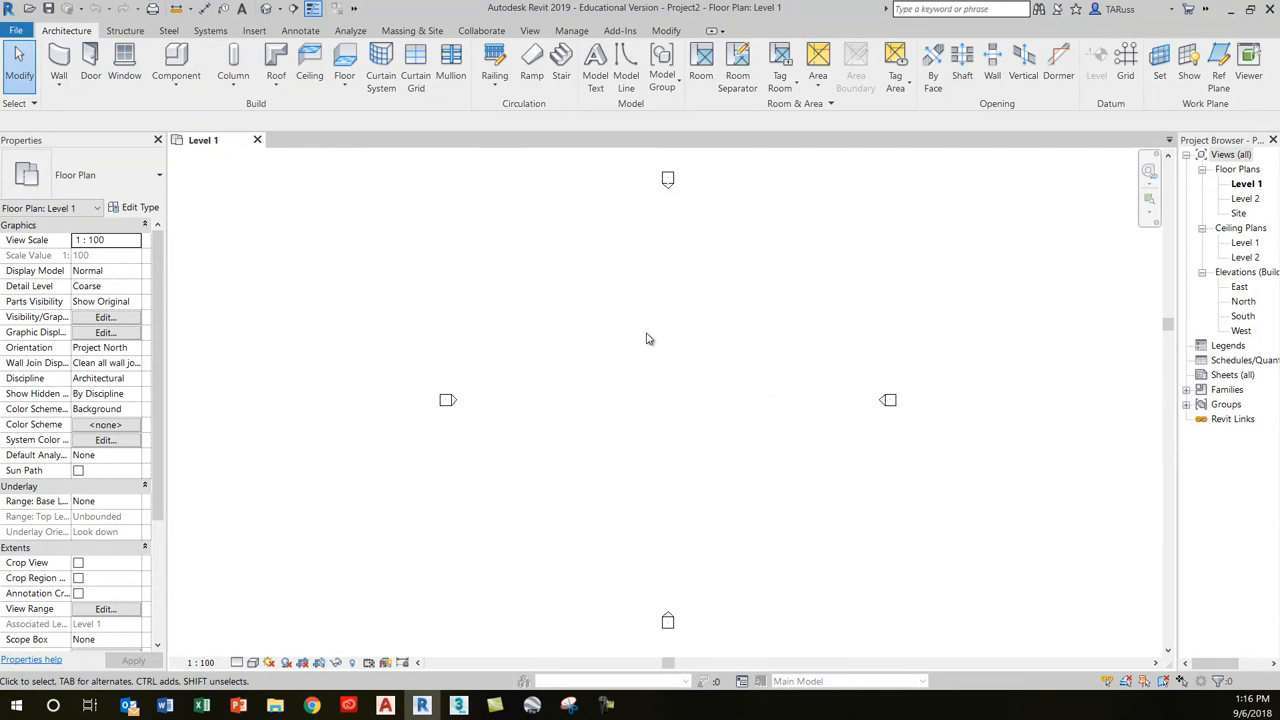
mouse_move(700, 262)
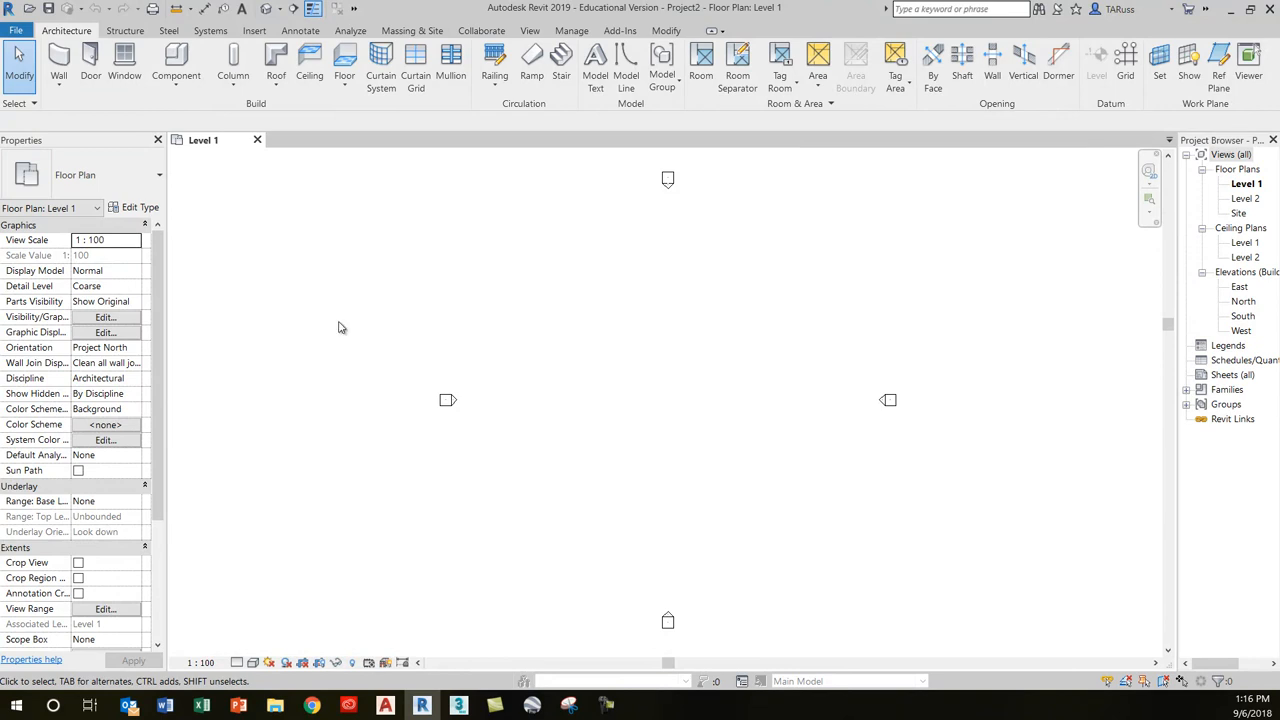
mouse_move(398, 326)
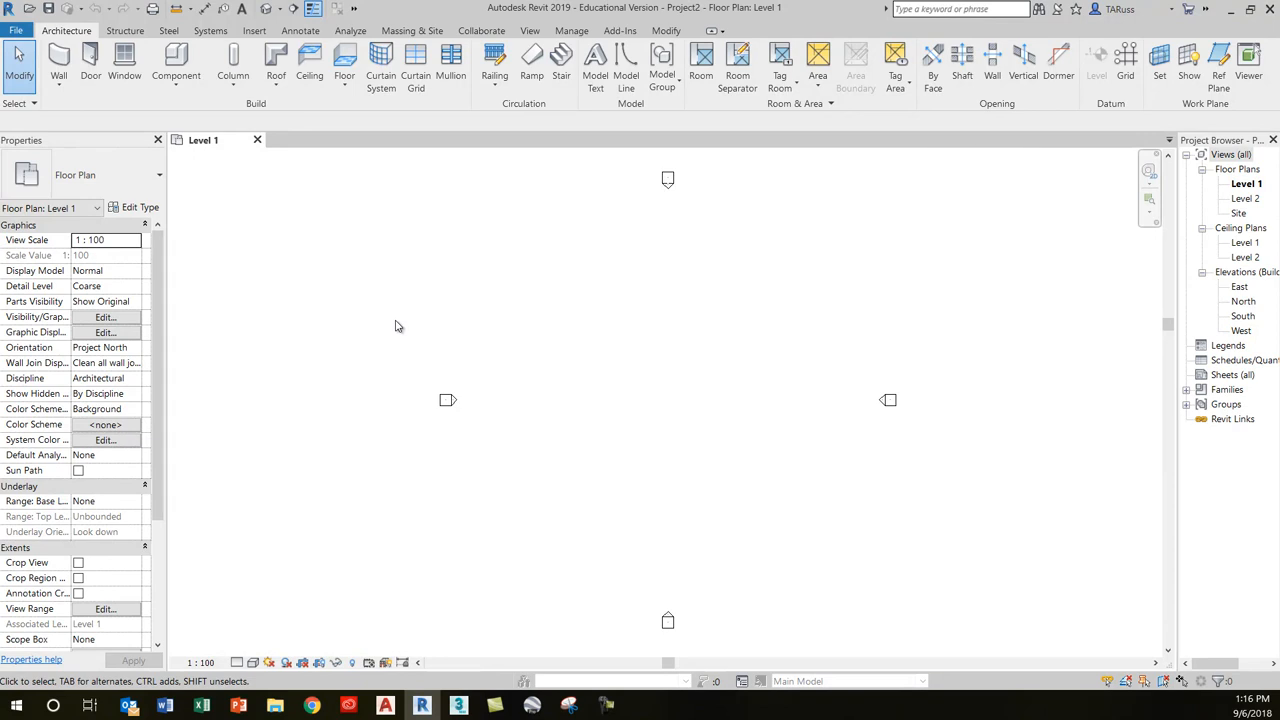
mouse_move(250, 183)
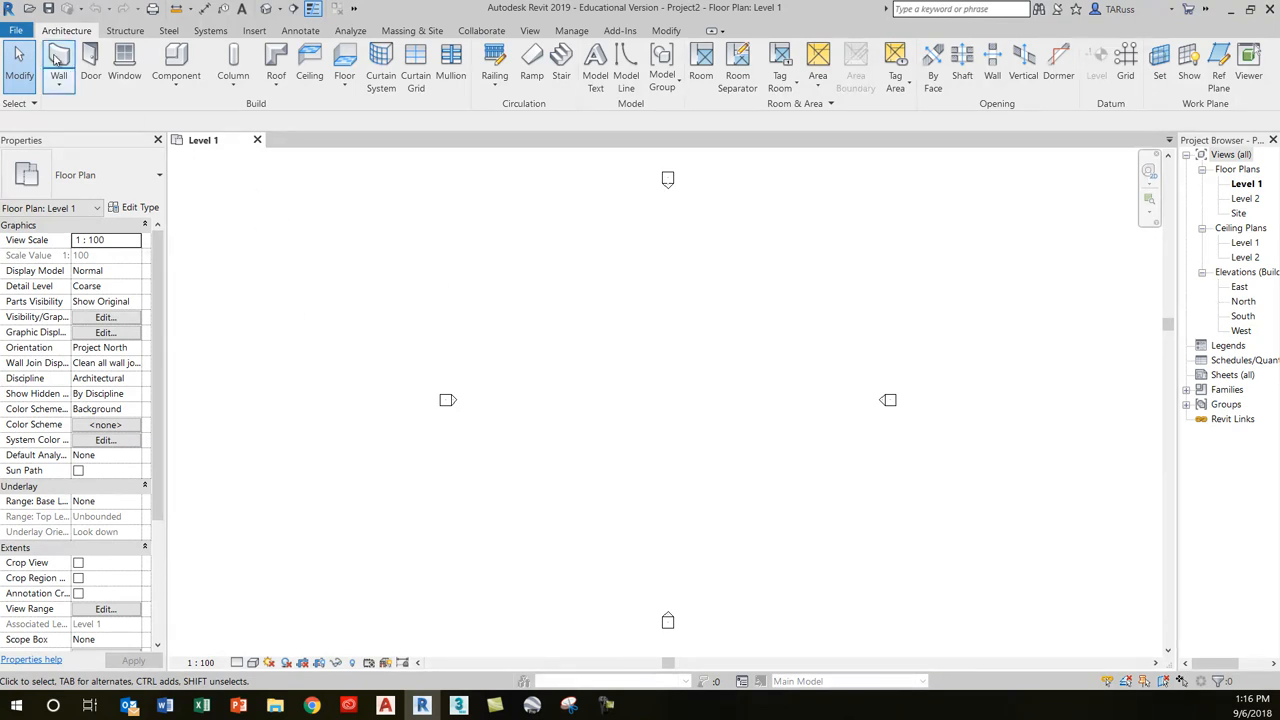
mouse_move(58, 58)
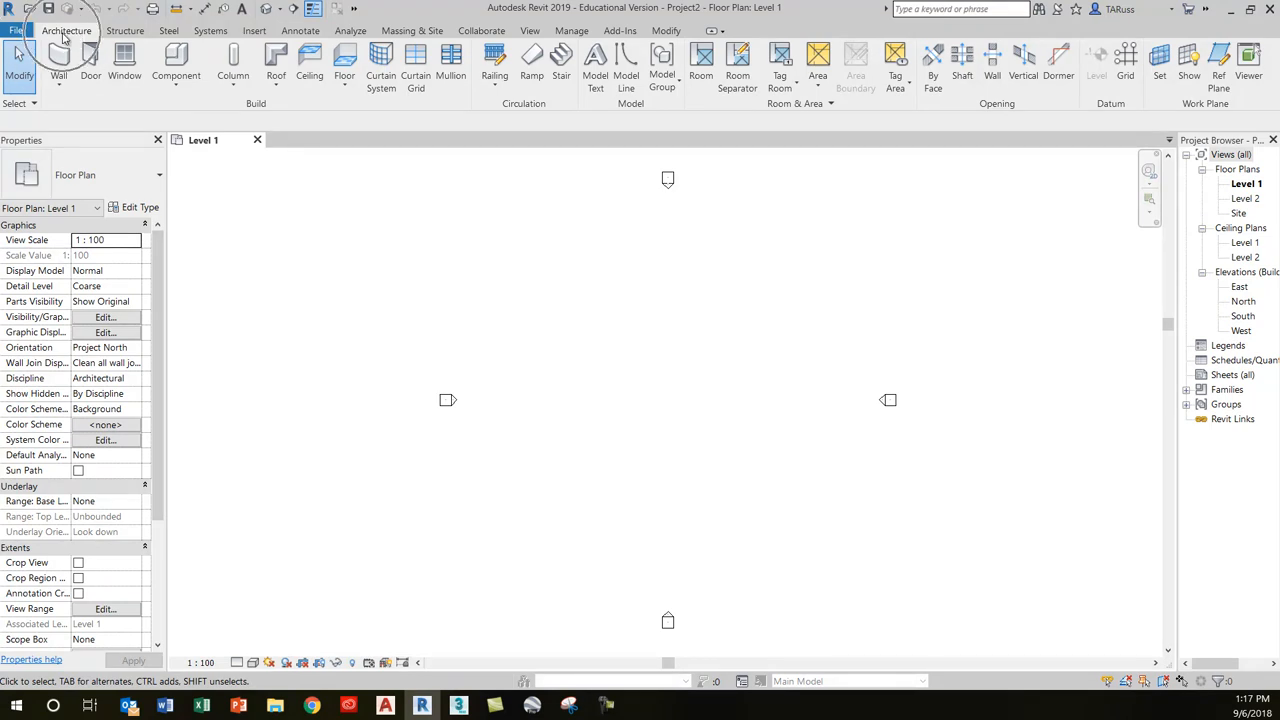
mouse_move(59, 55)
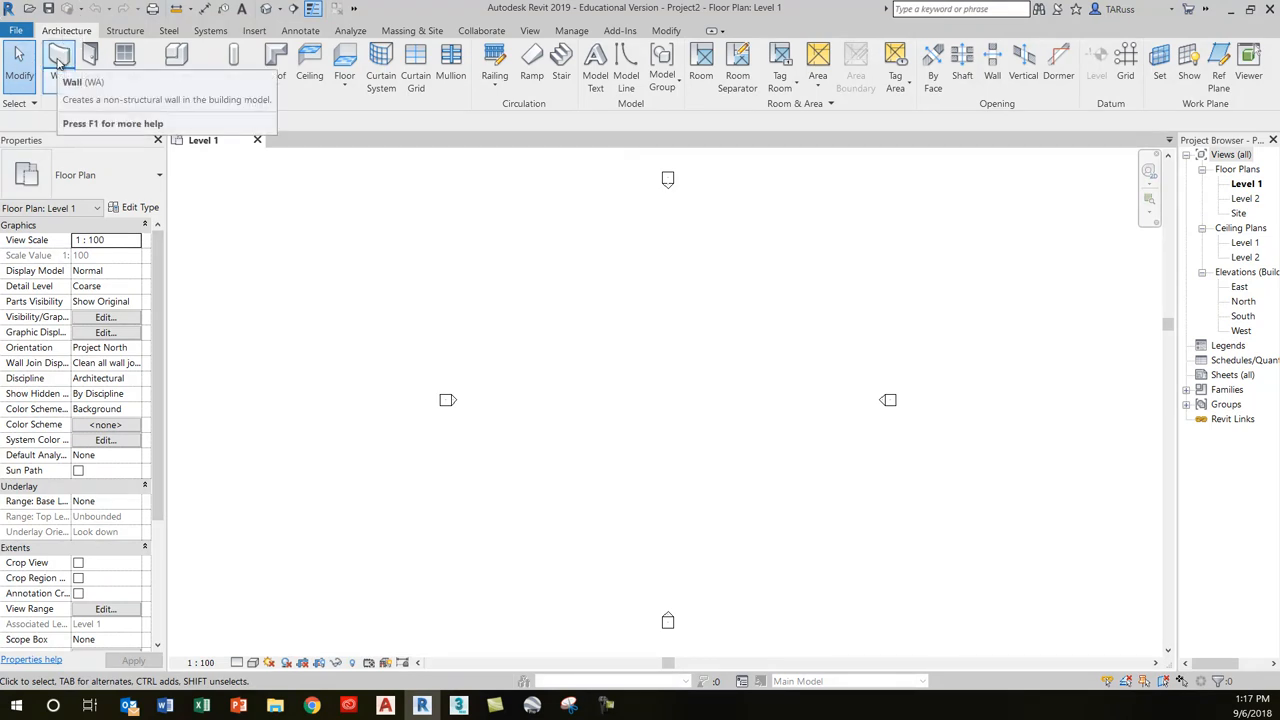
mouse_move(58, 58)
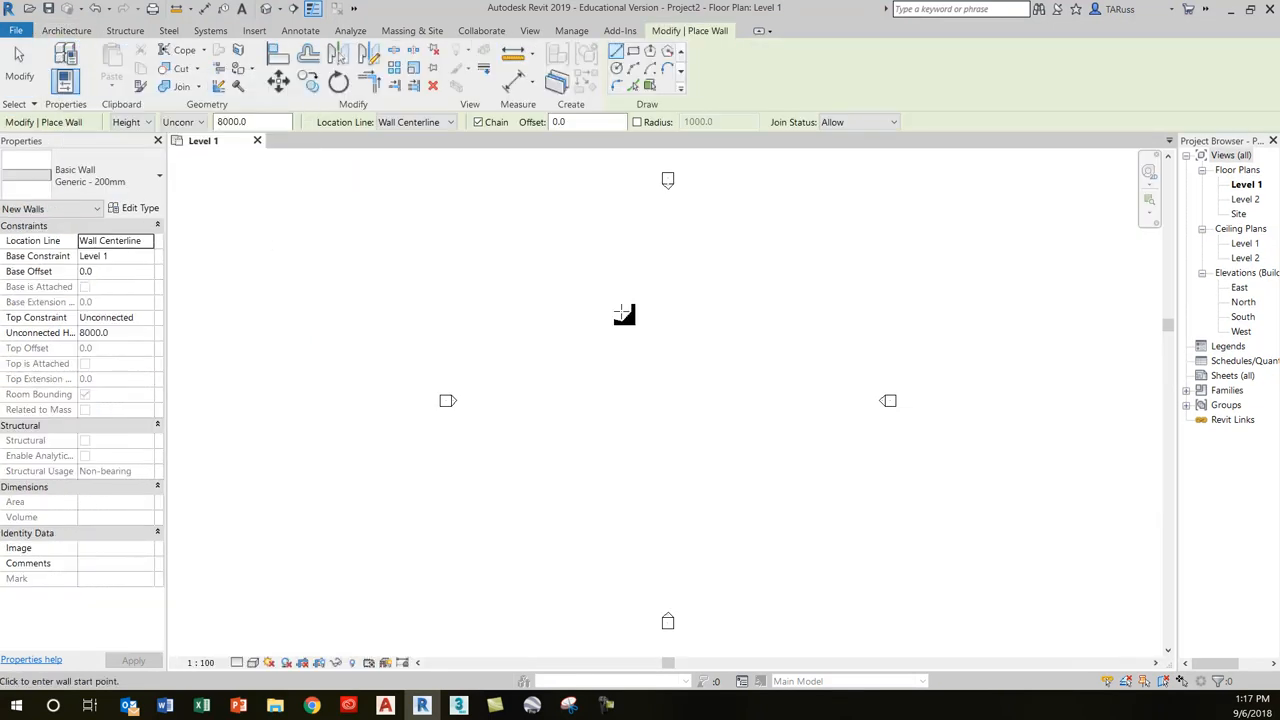
mouse_move(651, 361)
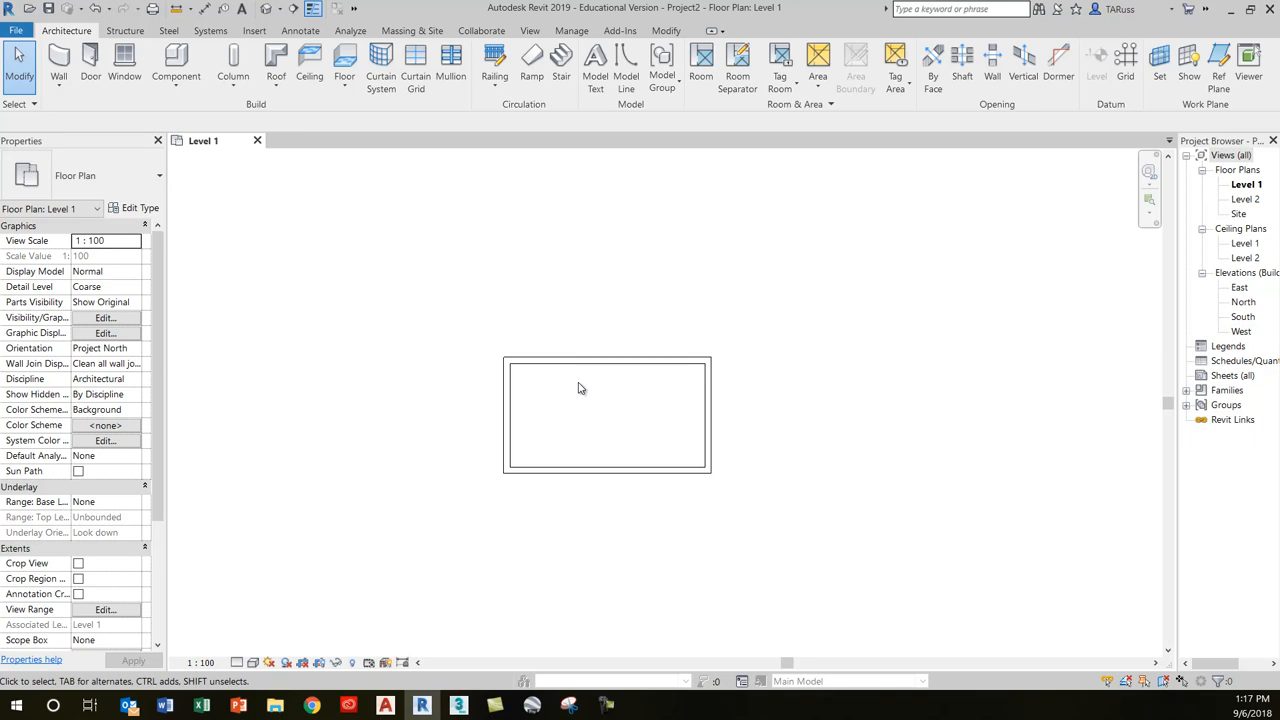
mouse_move(638, 415)
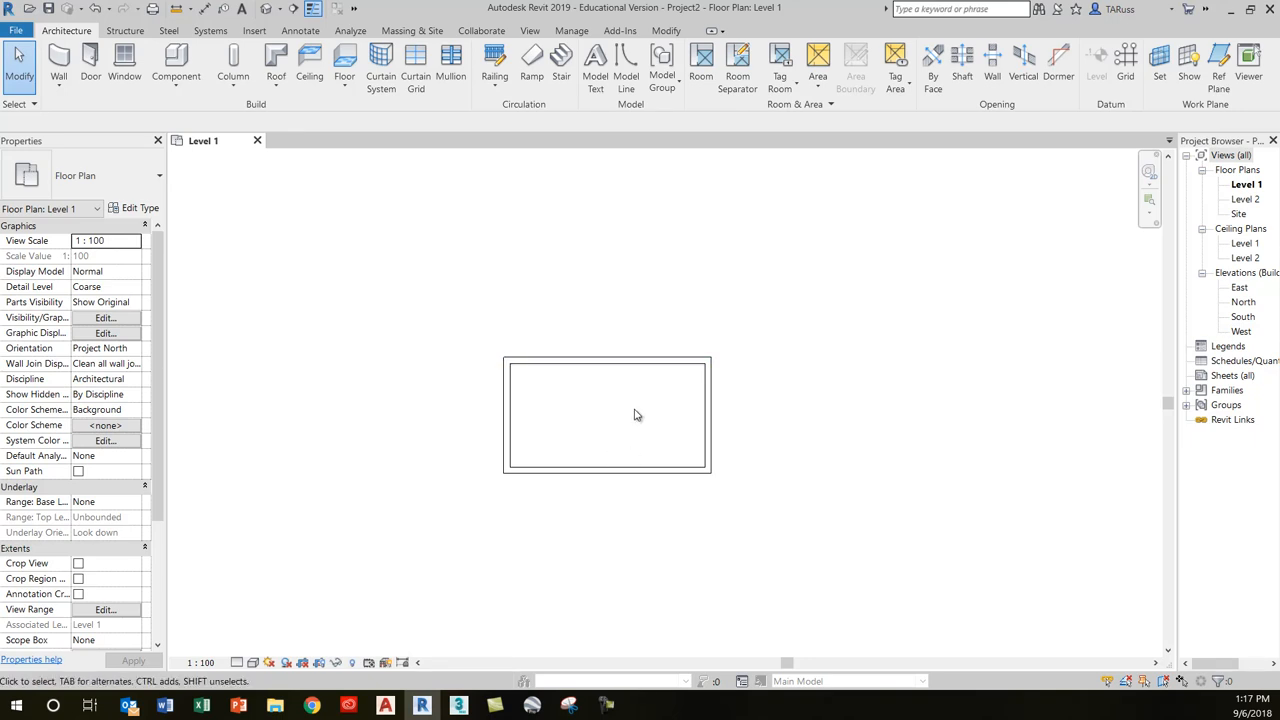
mouse_move(415, 283)
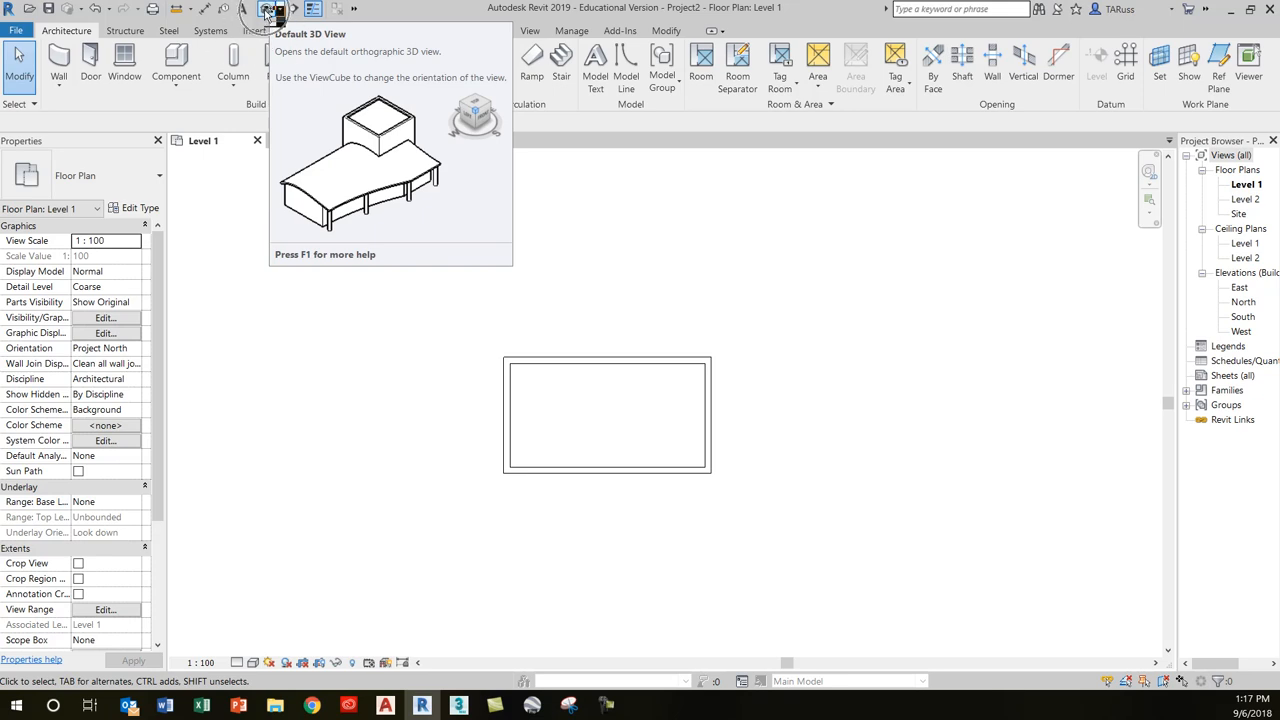
Step: Show the rectangular wall enclosure in the Default 3D View
click(267, 8)
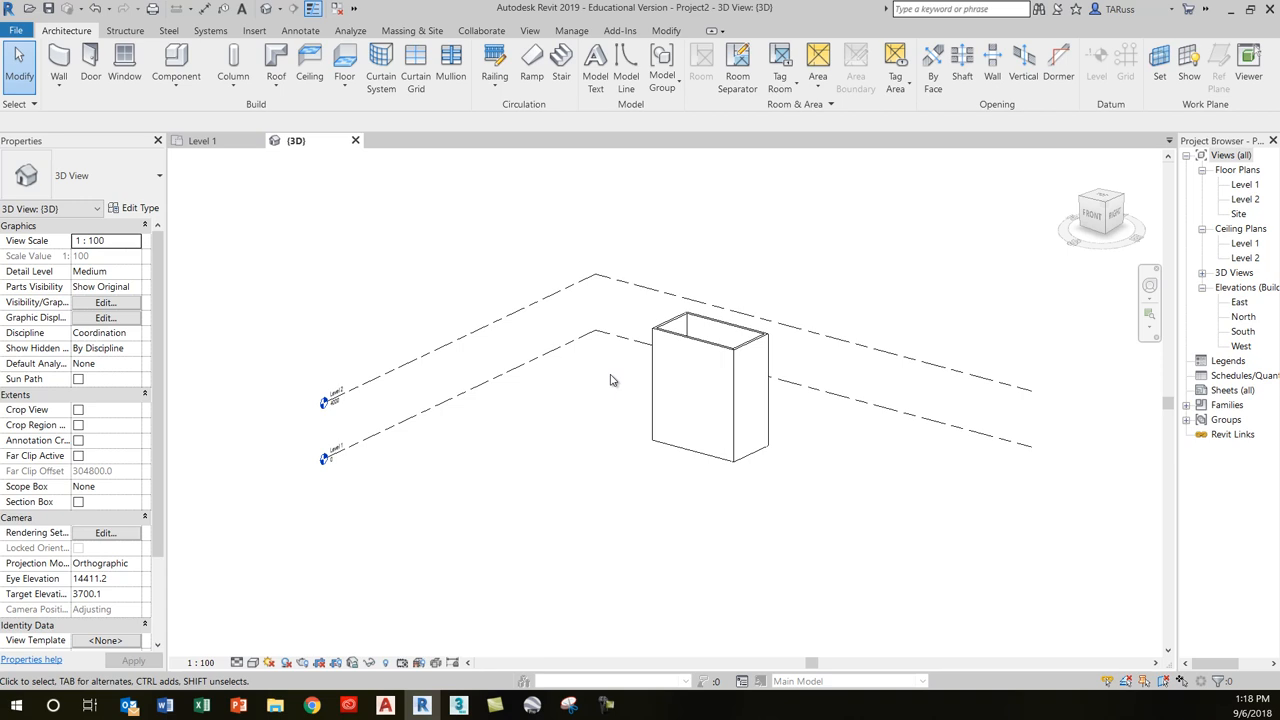
mouse_move(1247, 191)
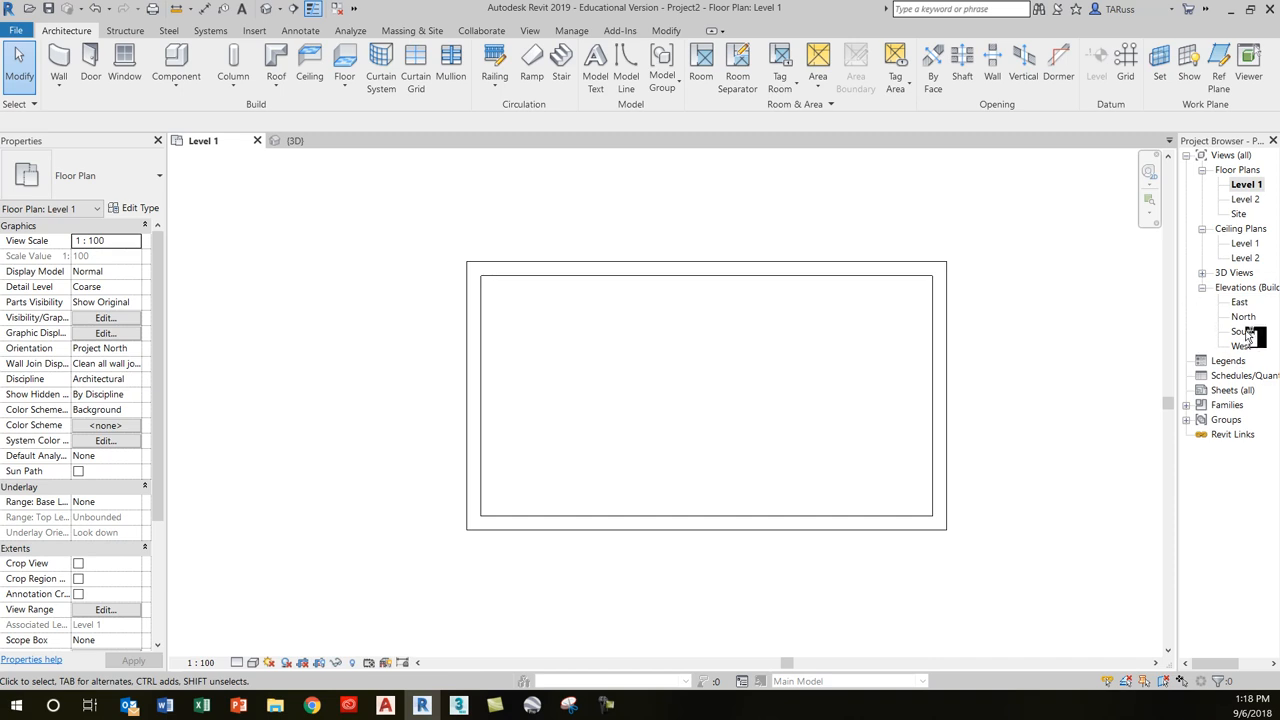
Step: Open the South elevation from the Project Browser's Elevations list
double_click(1243, 331)
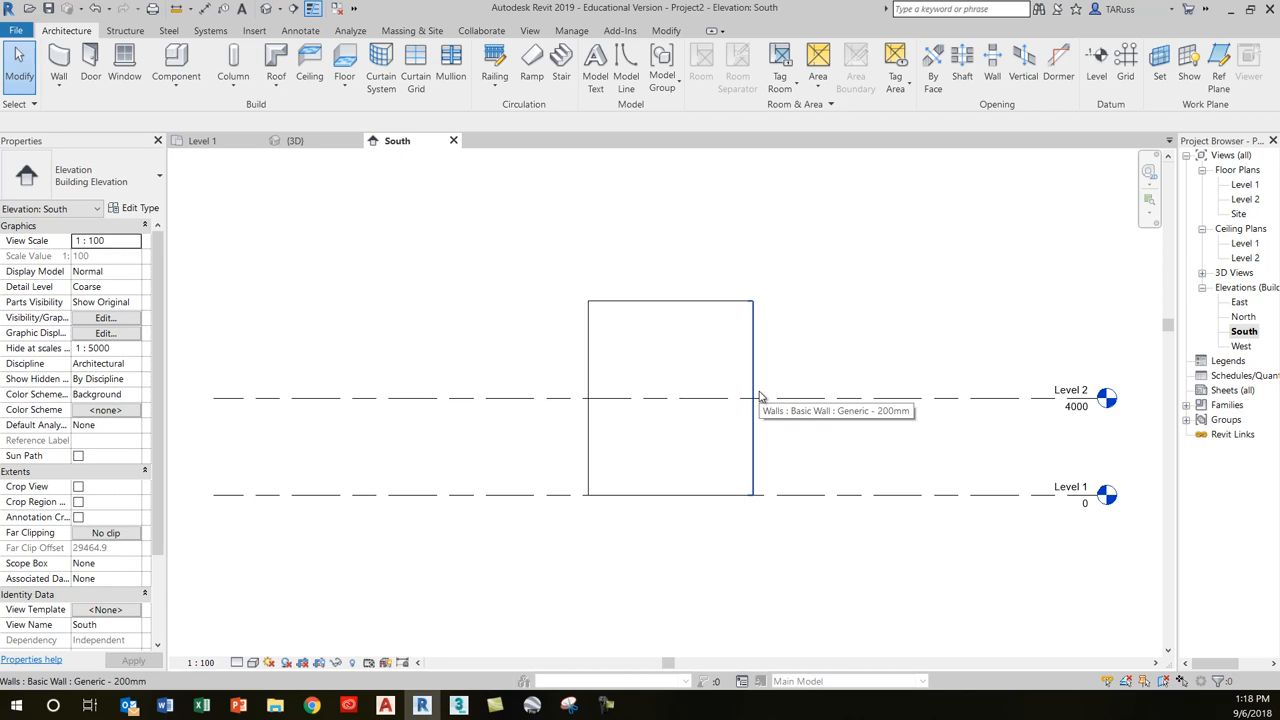
mouse_move(758, 397)
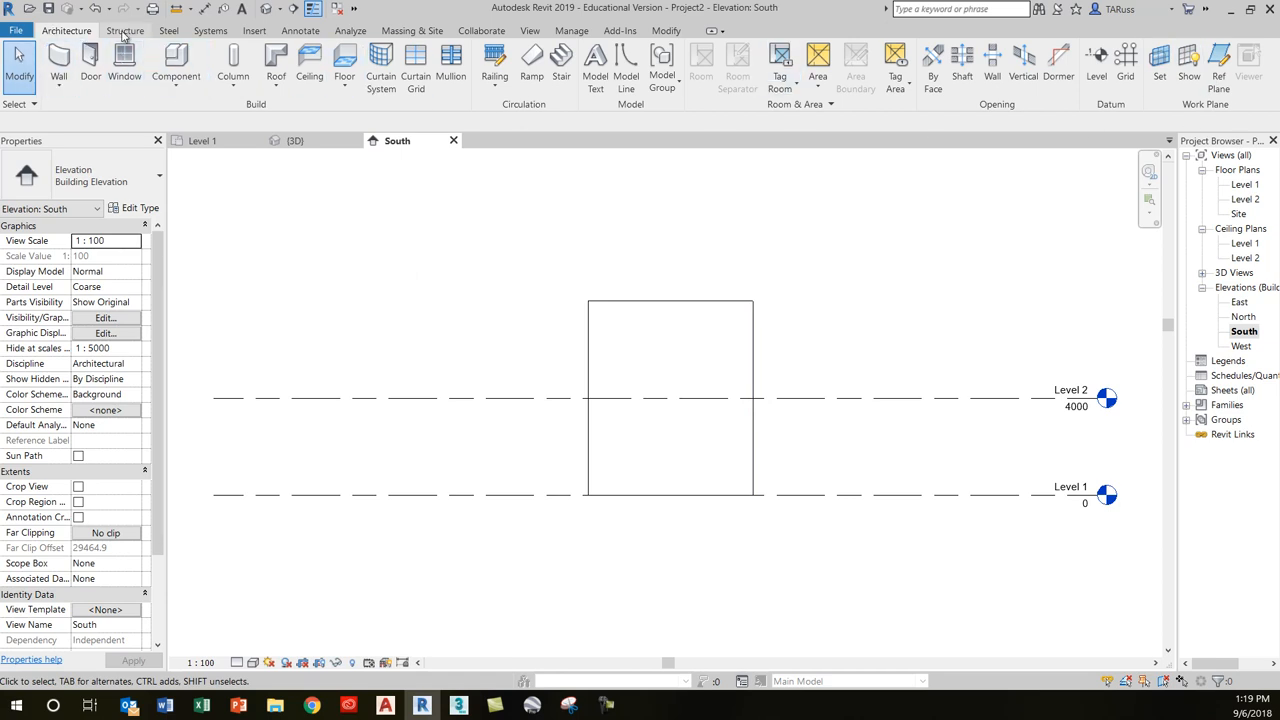
click(124, 30)
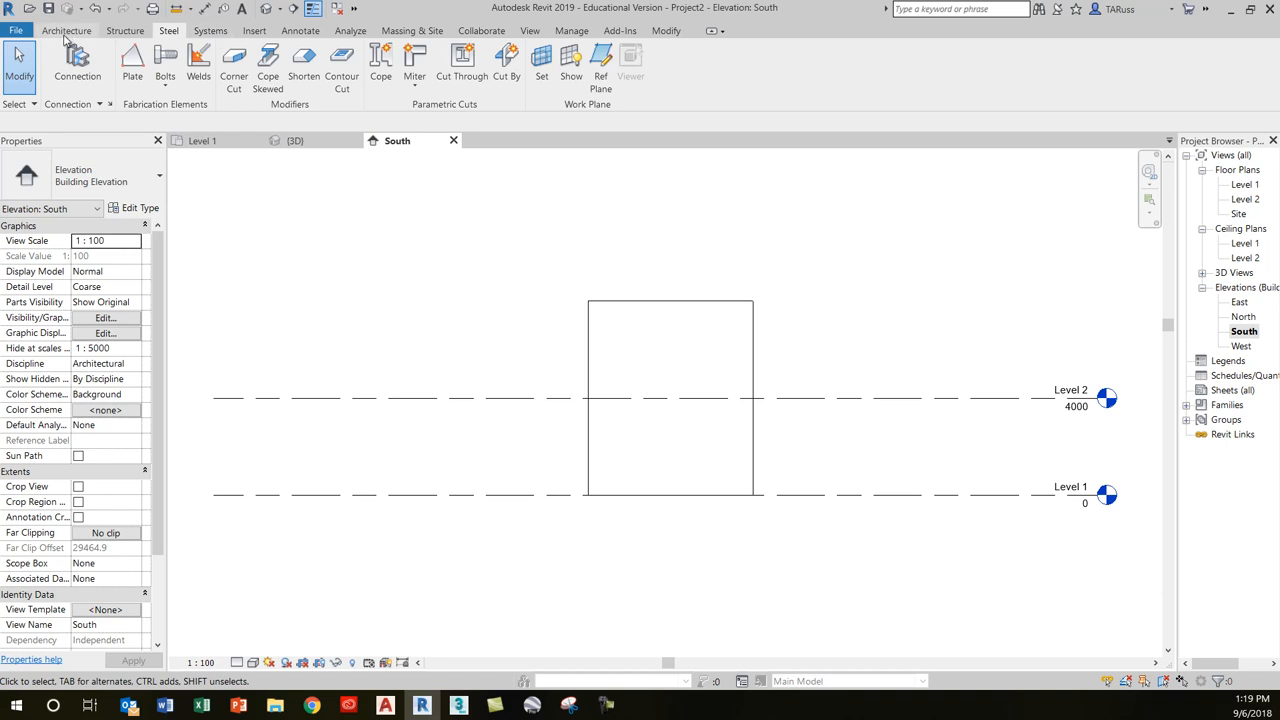
click(66, 30)
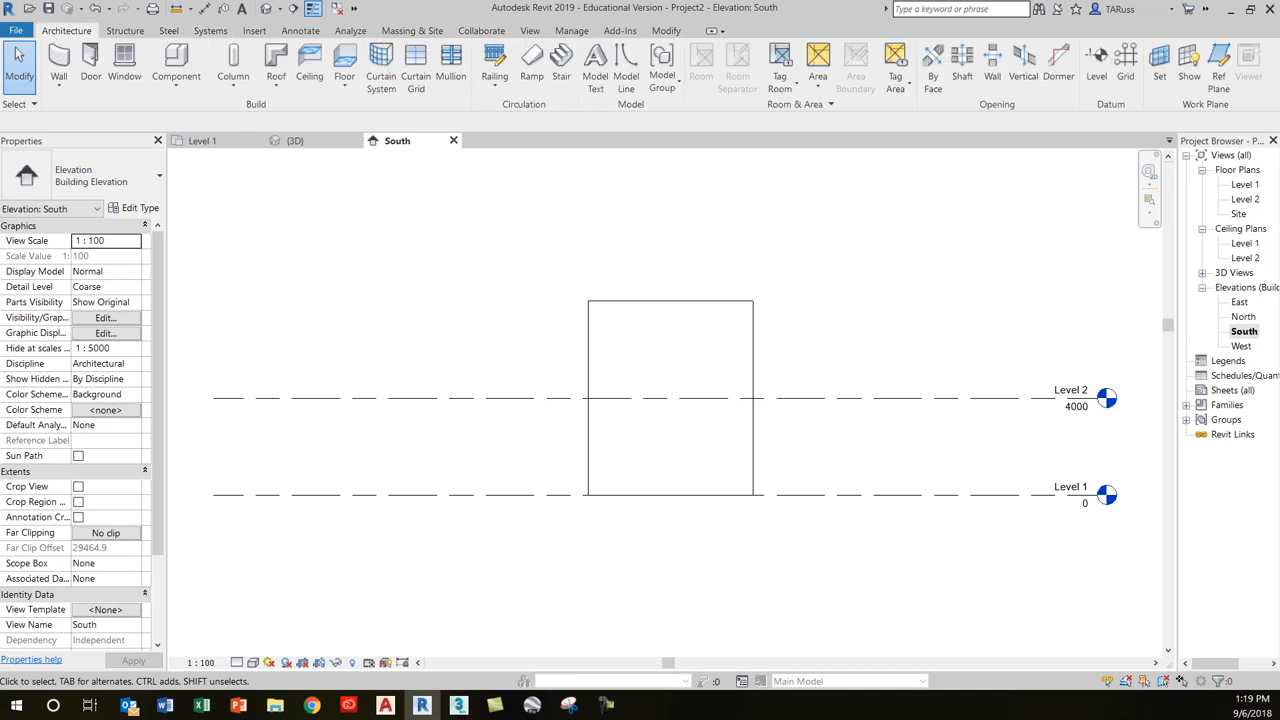
click(421, 705)
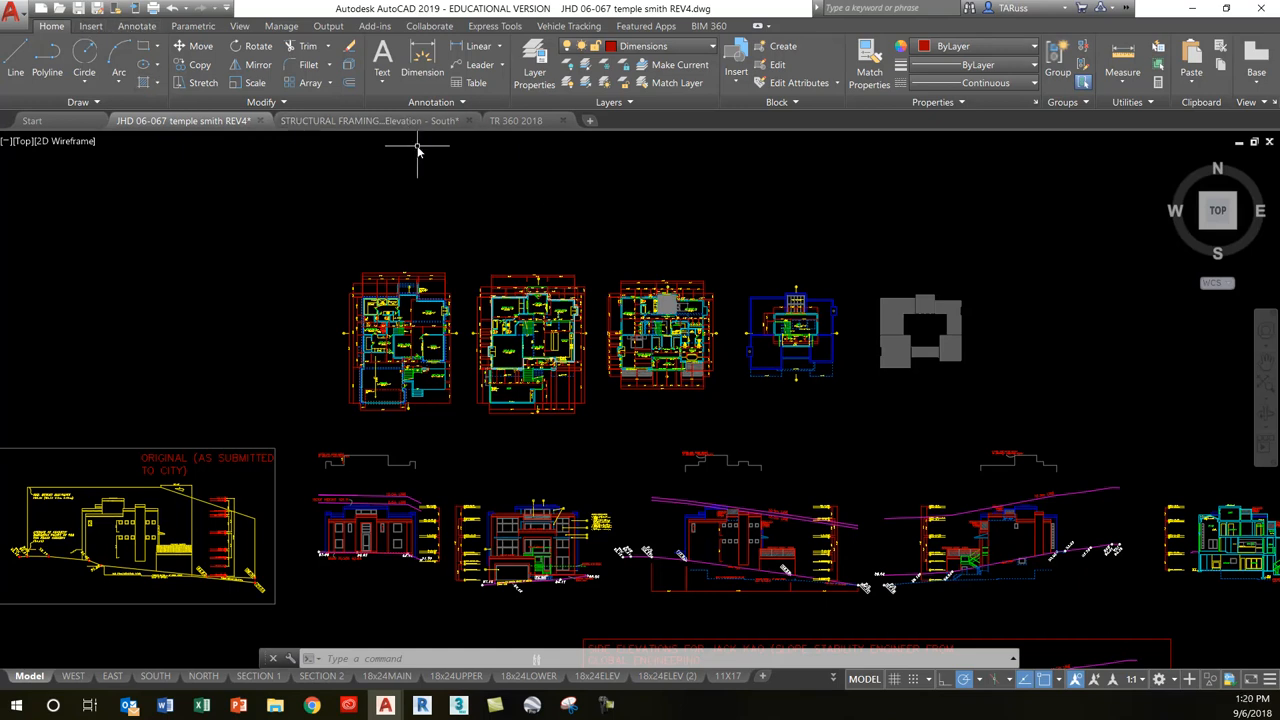
mouse_move(145, 642)
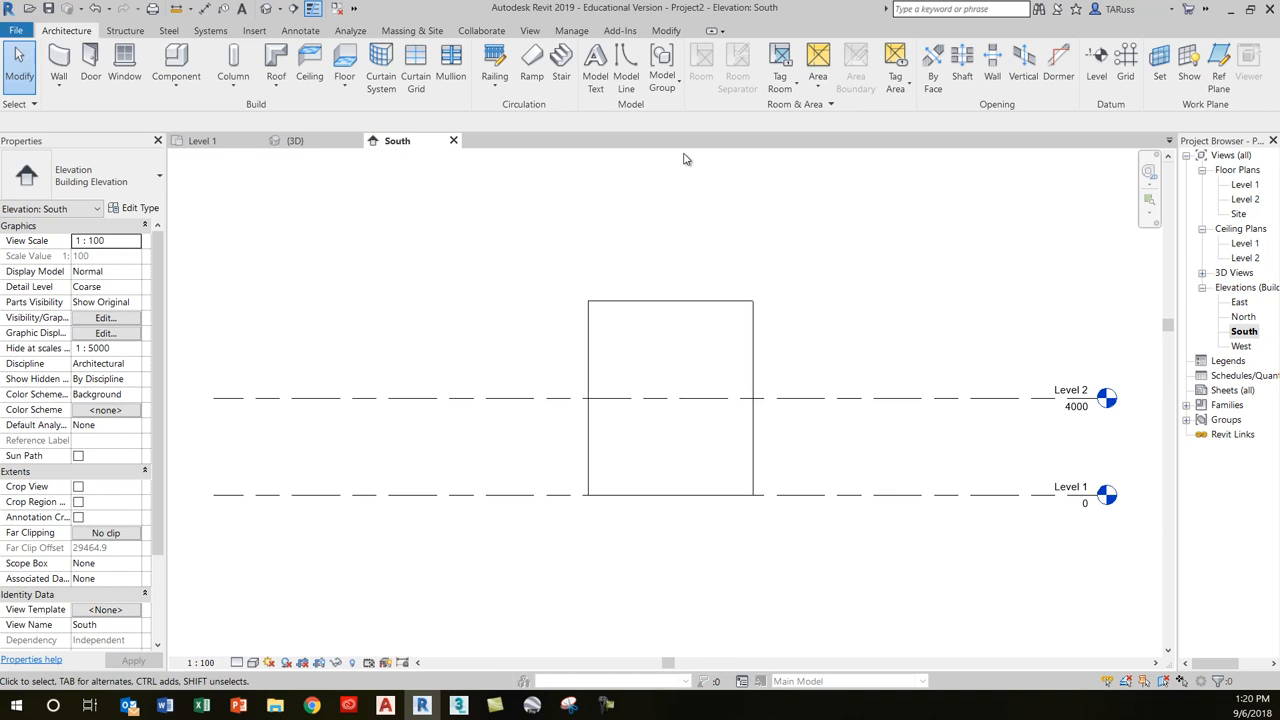
mouse_move(701, 186)
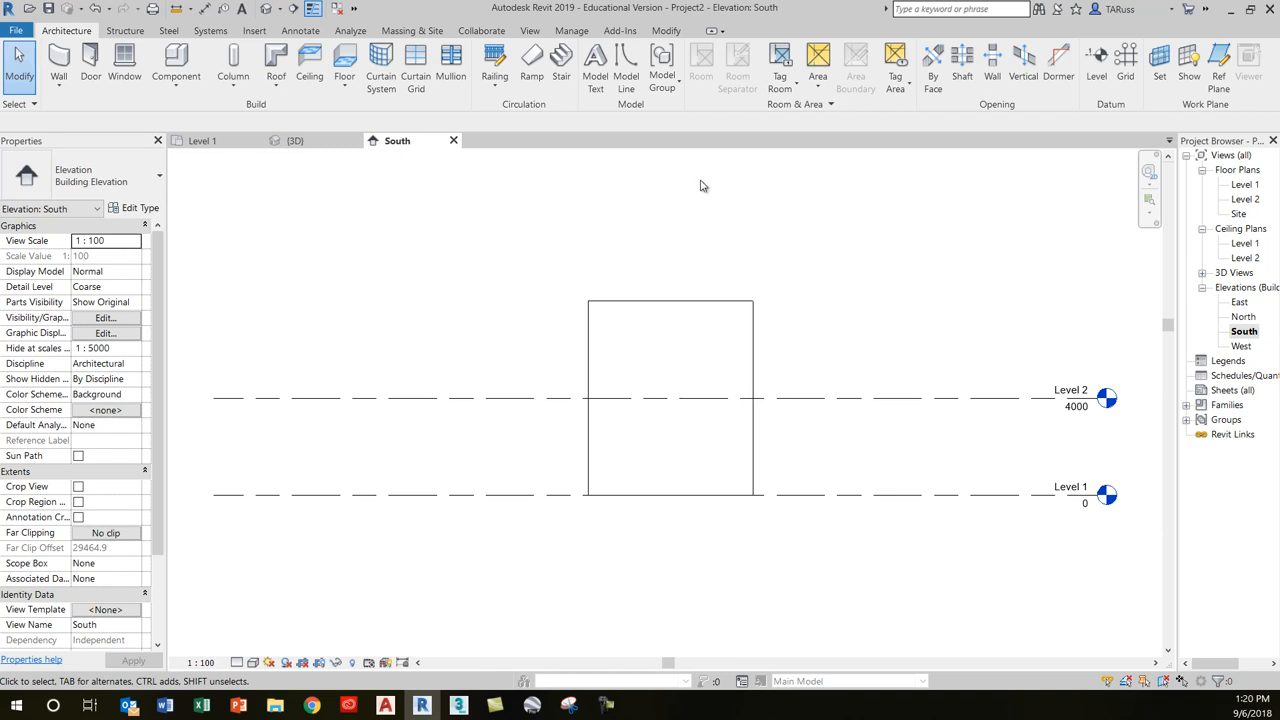
mouse_move(610, 228)
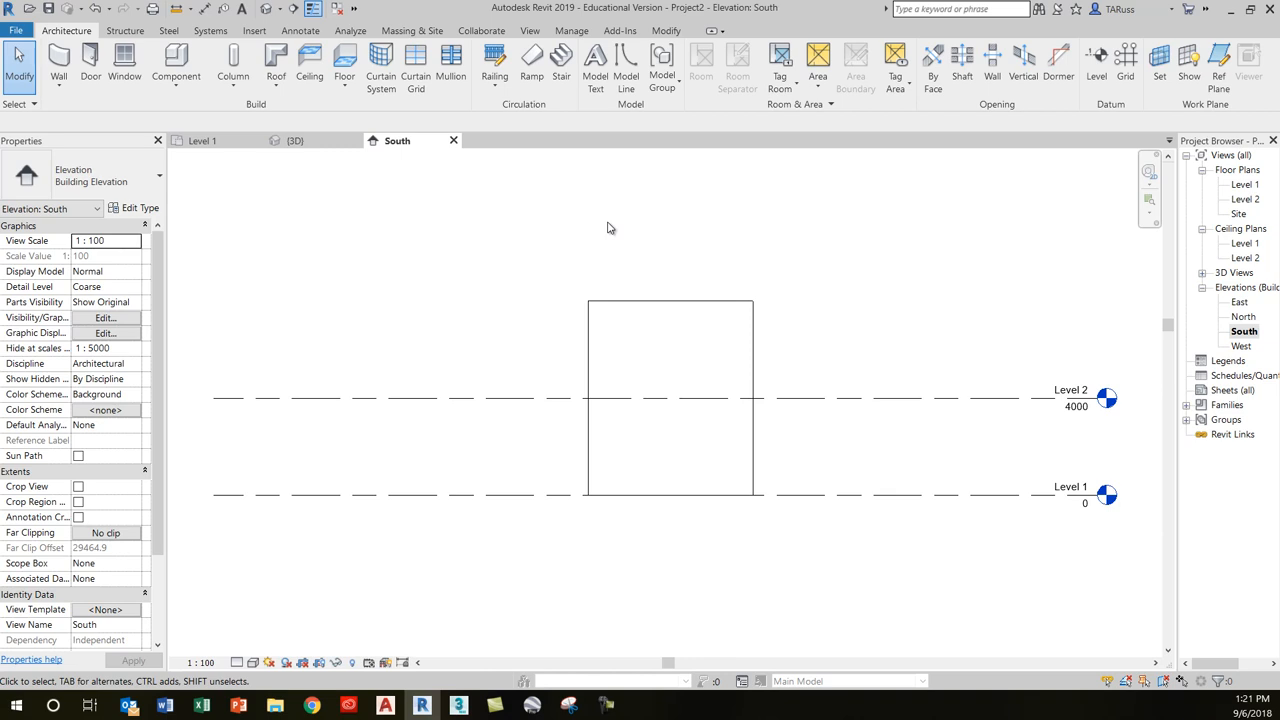
mouse_move(388, 390)
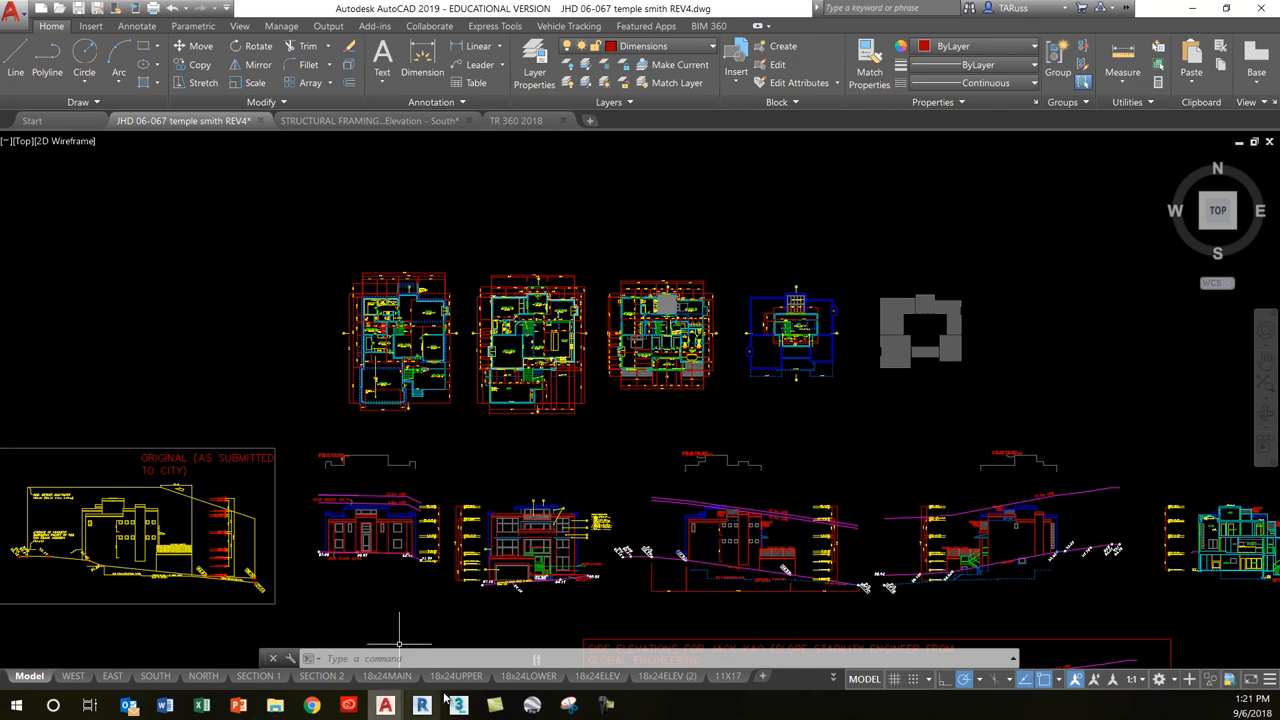
click(421, 705)
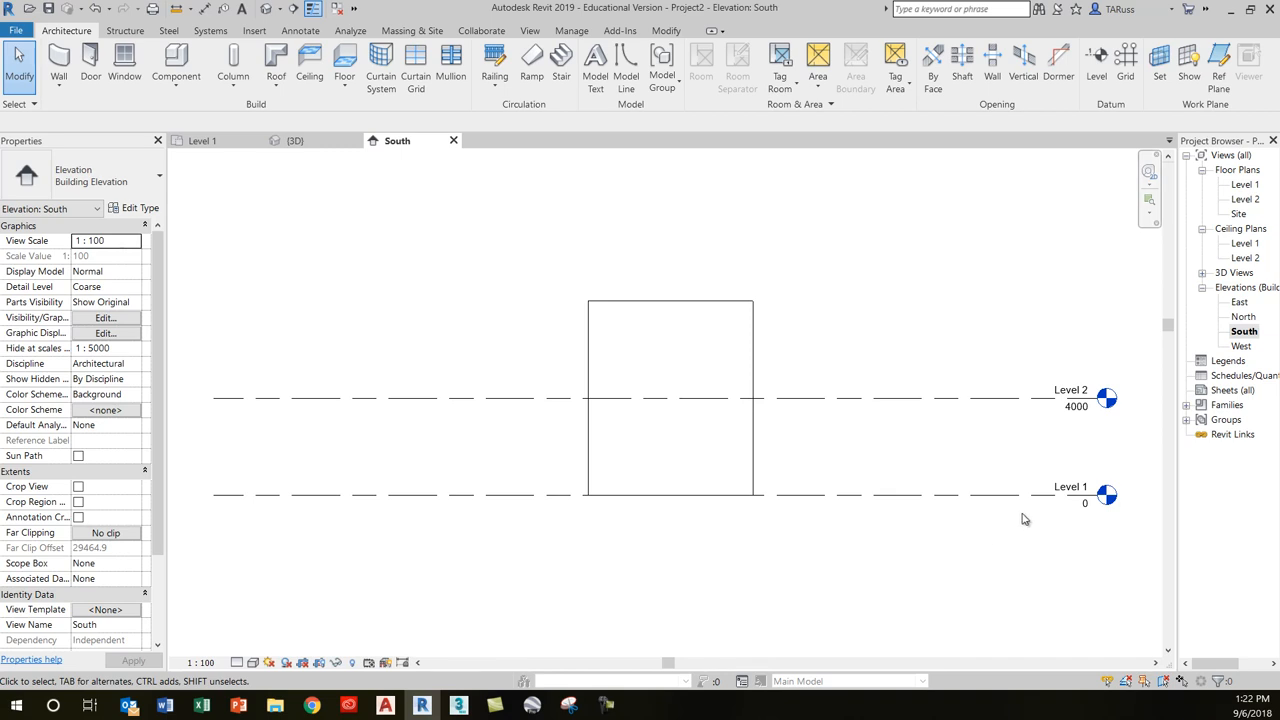
mouse_move(180, 631)
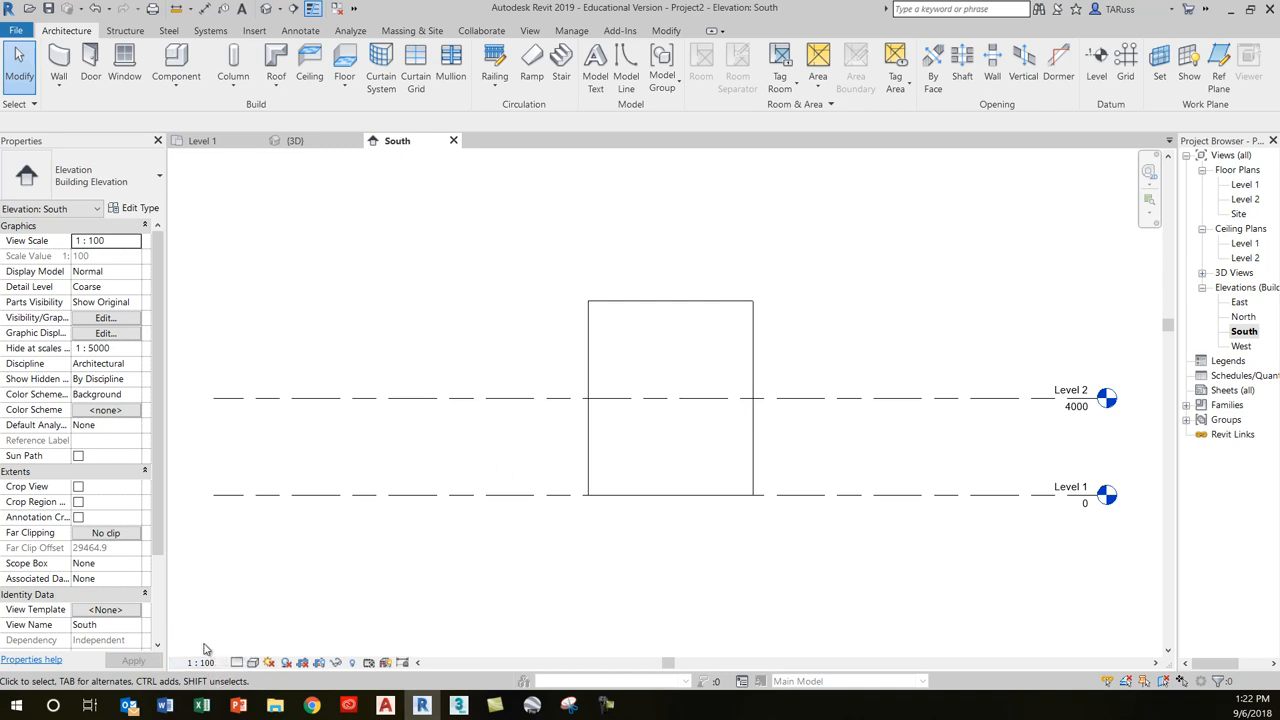
mouse_move(1185, 347)
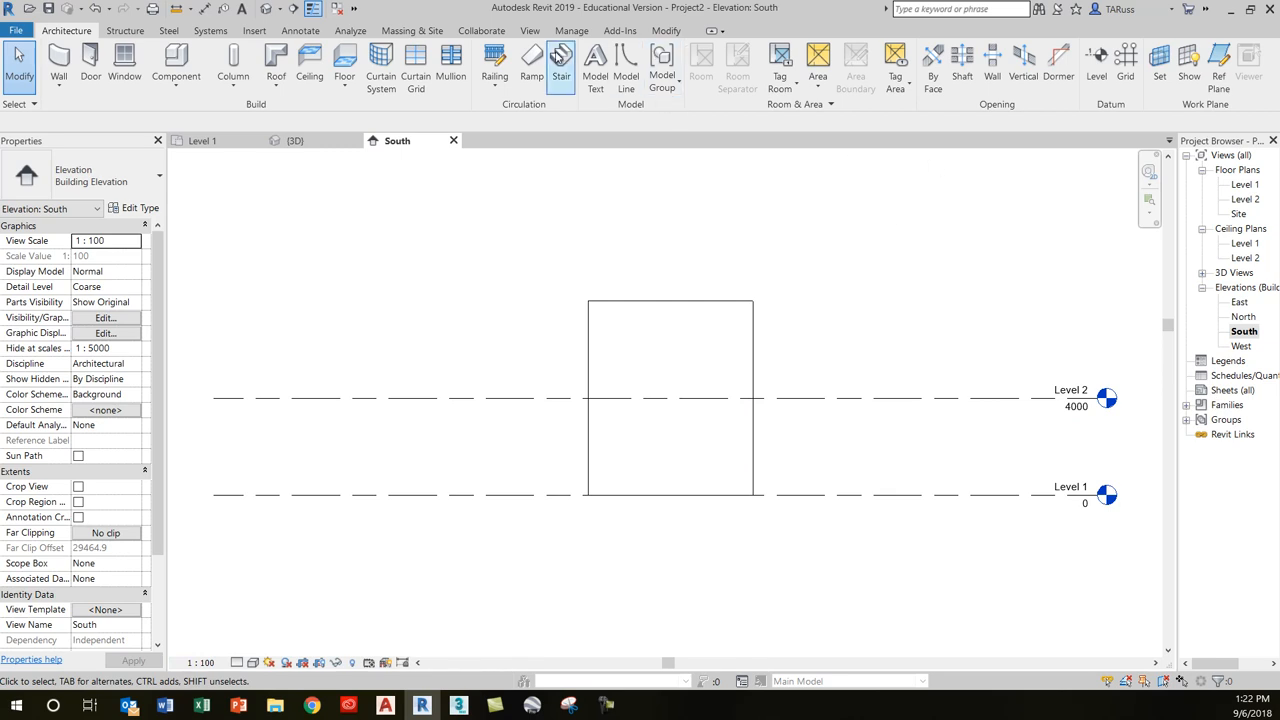
Step: Open the New Sheet dialog offering the A0 metric titleblock
click(530, 30)
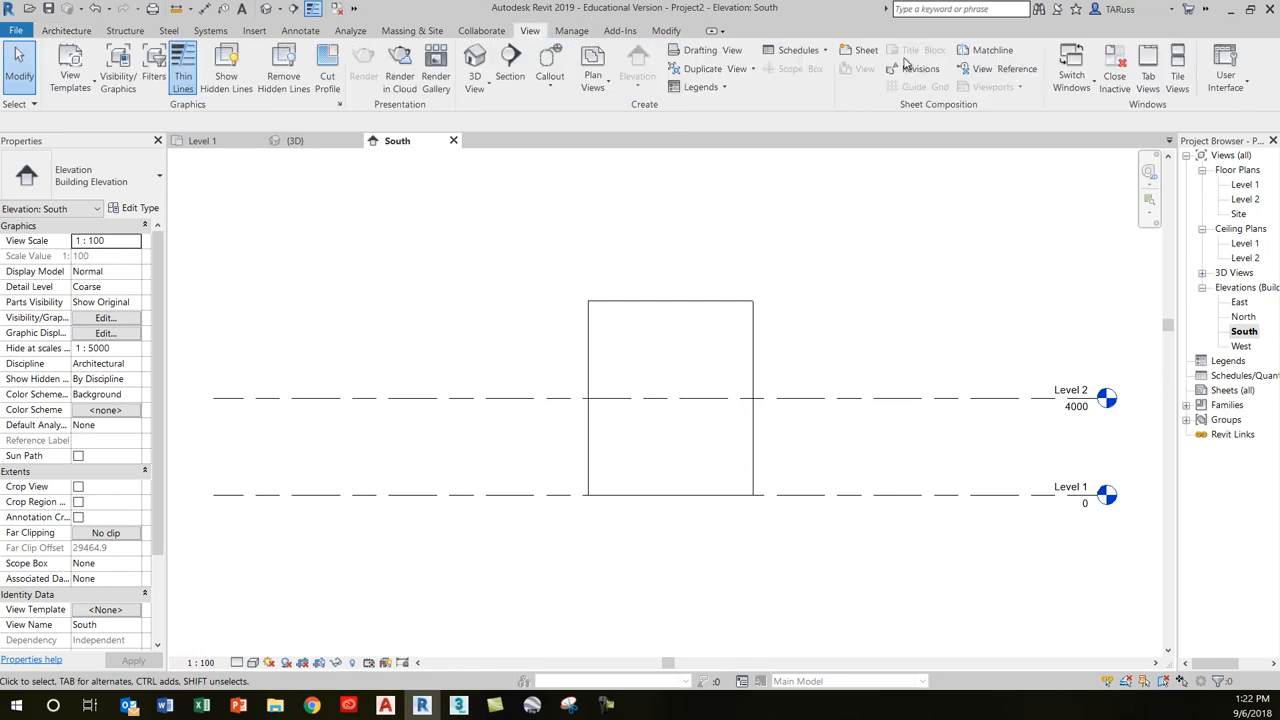
mouse_move(866, 50)
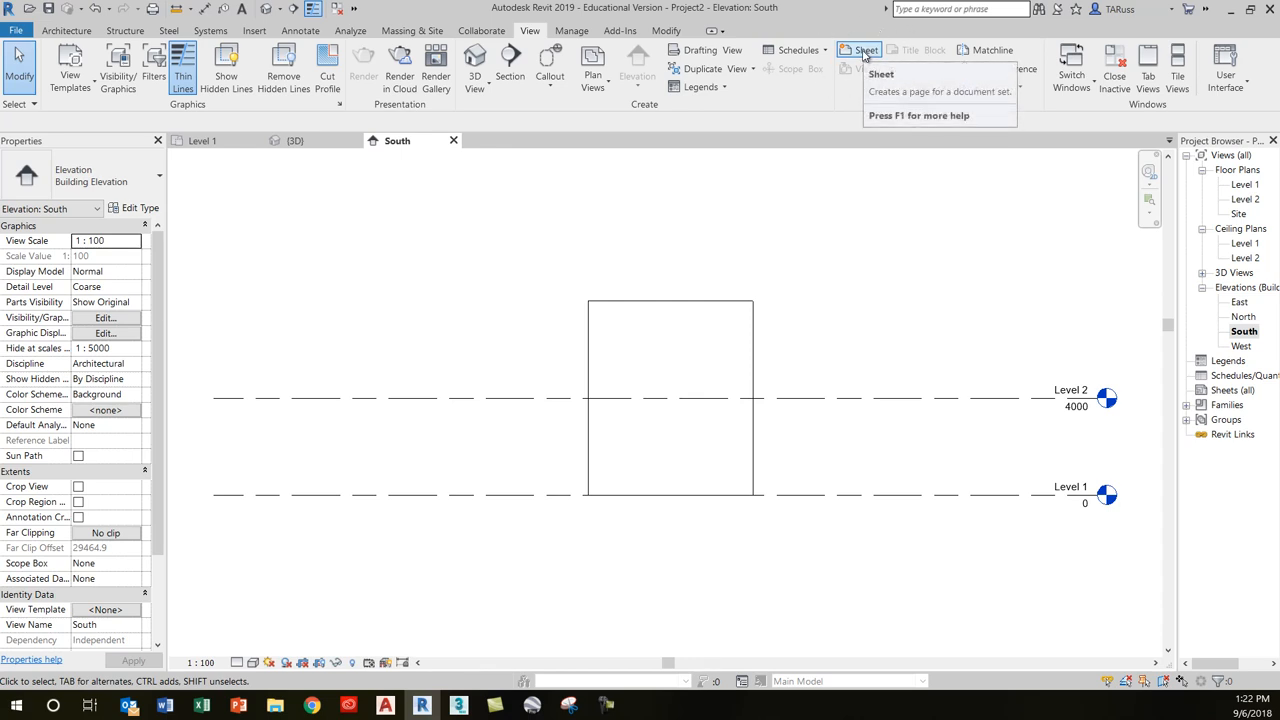
click(860, 50)
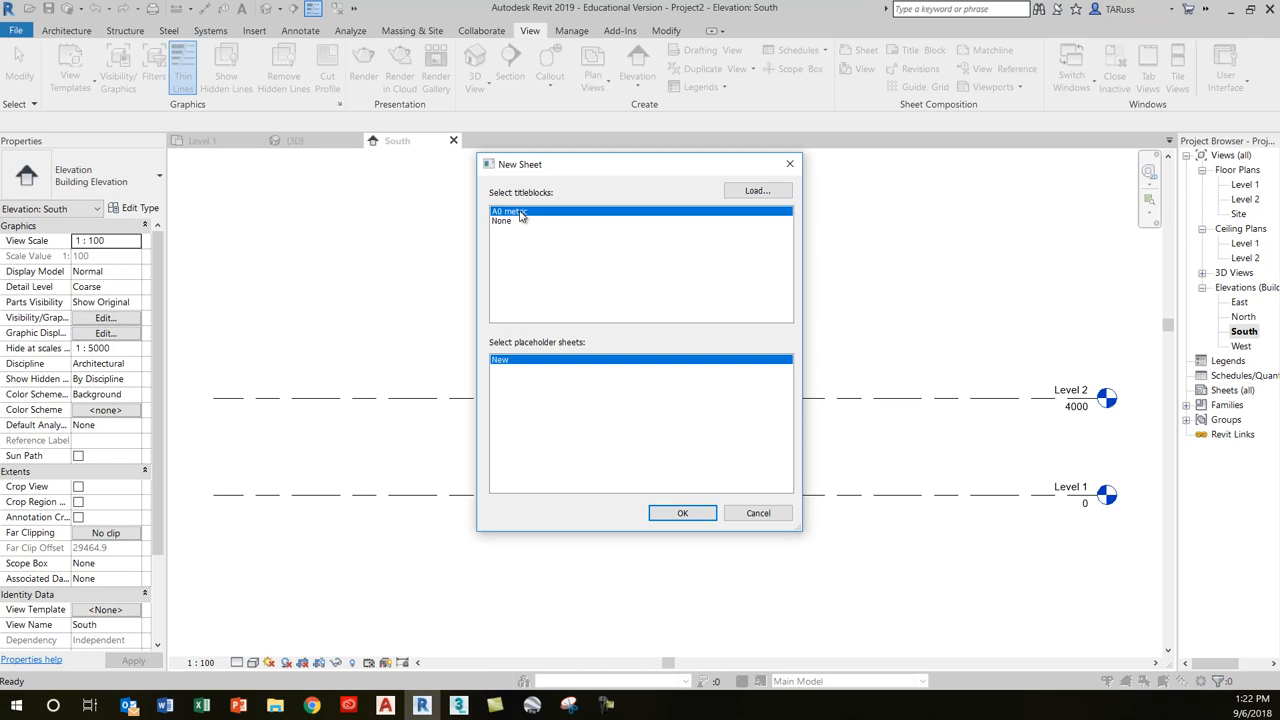
mouse_move(559, 280)
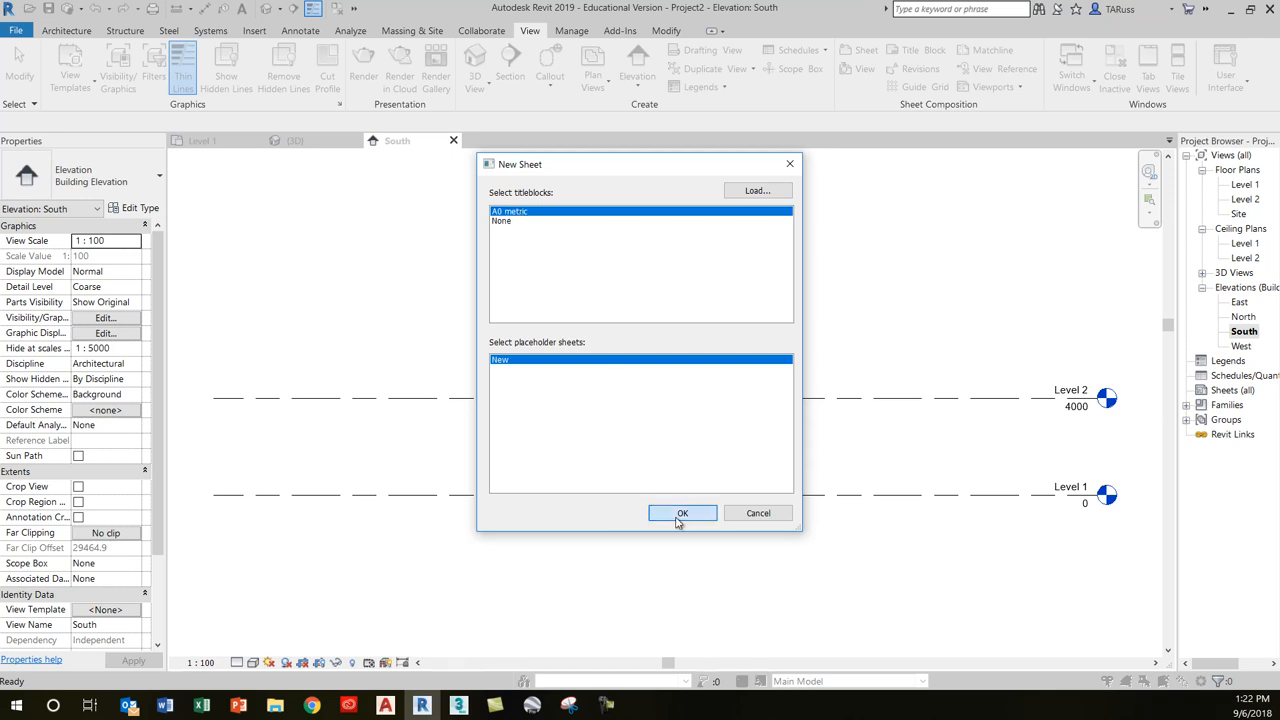
Step: Create sheet A101 with A0 metric titleblock and place the Level 1 viewport
click(682, 513)
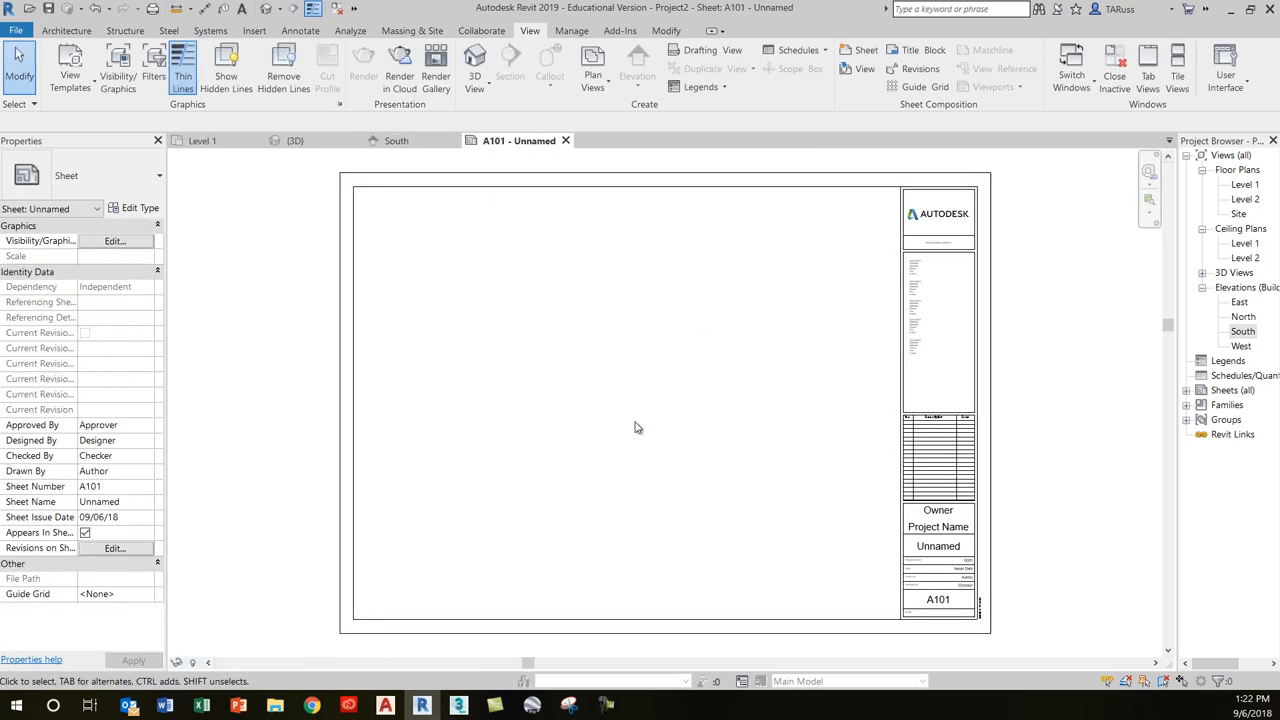
click(1244, 184)
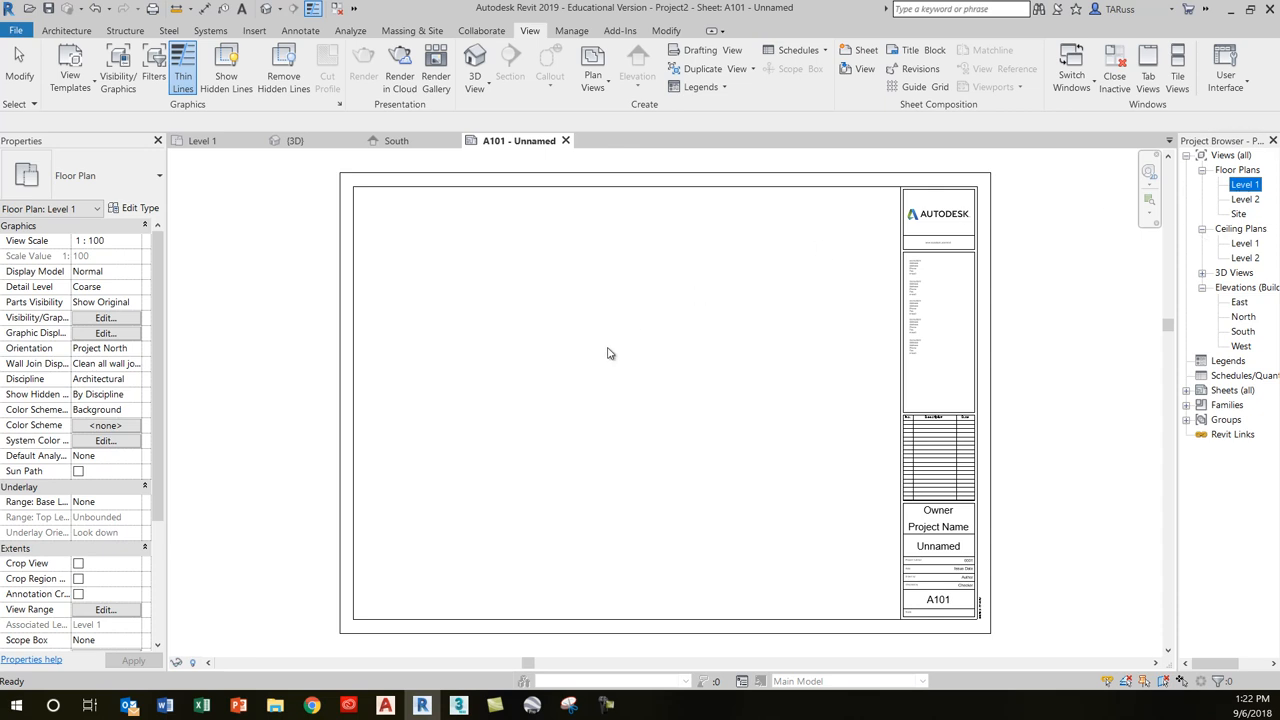
mouse_move(508, 395)
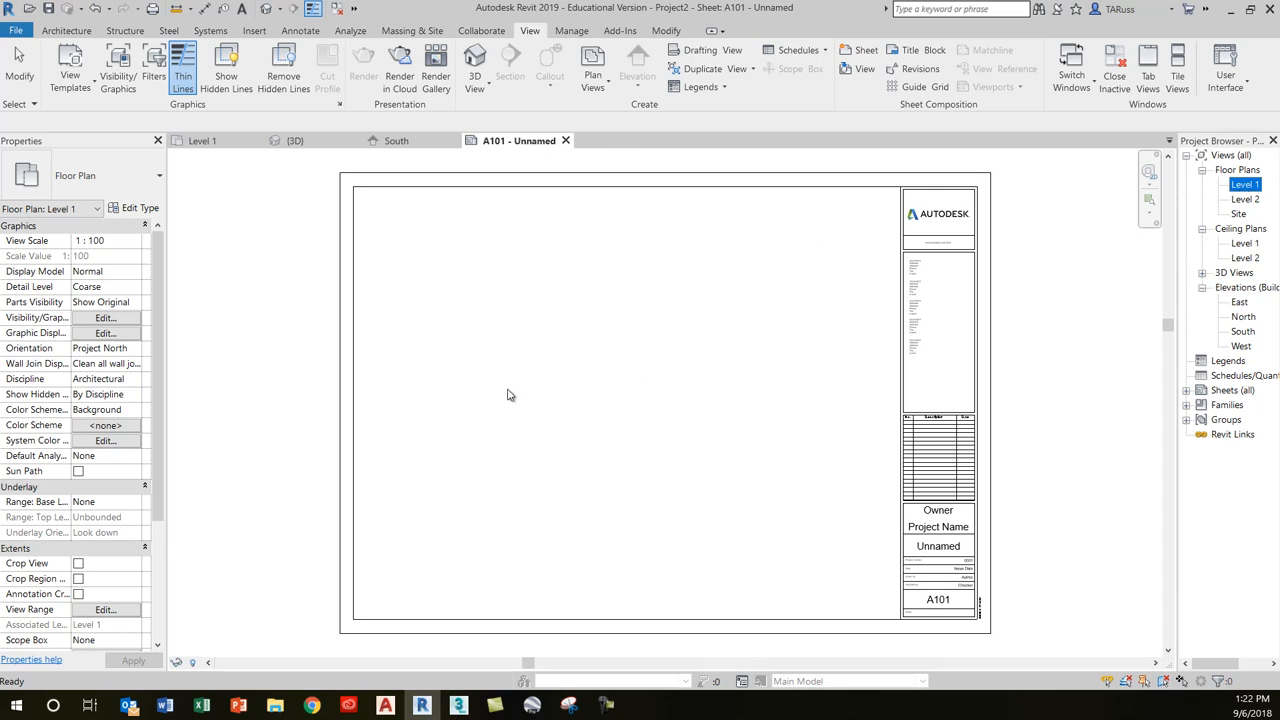
click(505, 347)
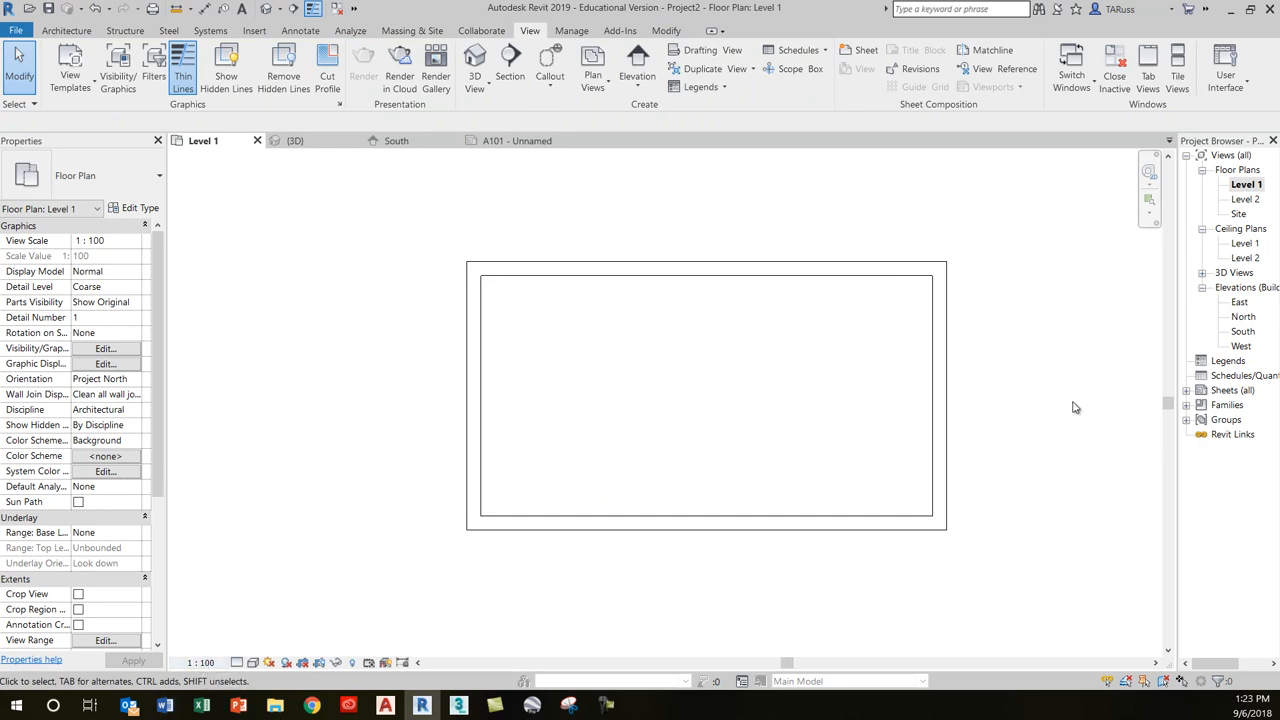
click(1245, 405)
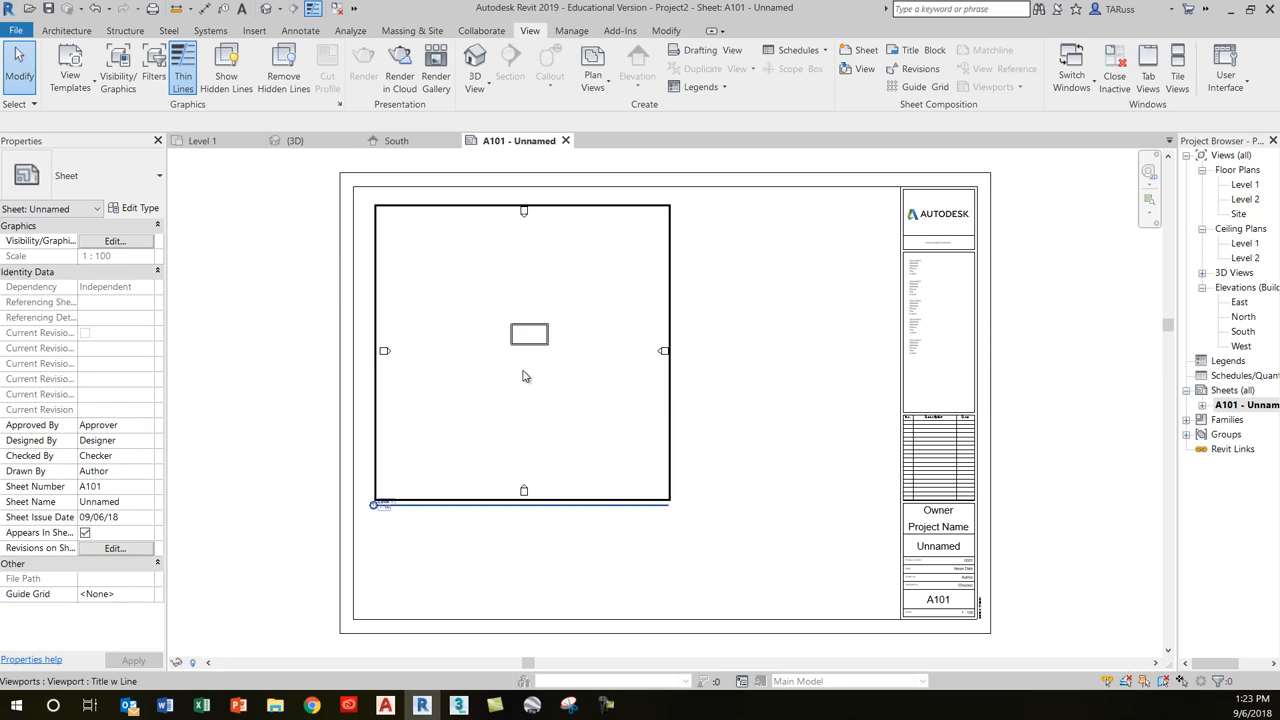
mouse_move(520, 376)
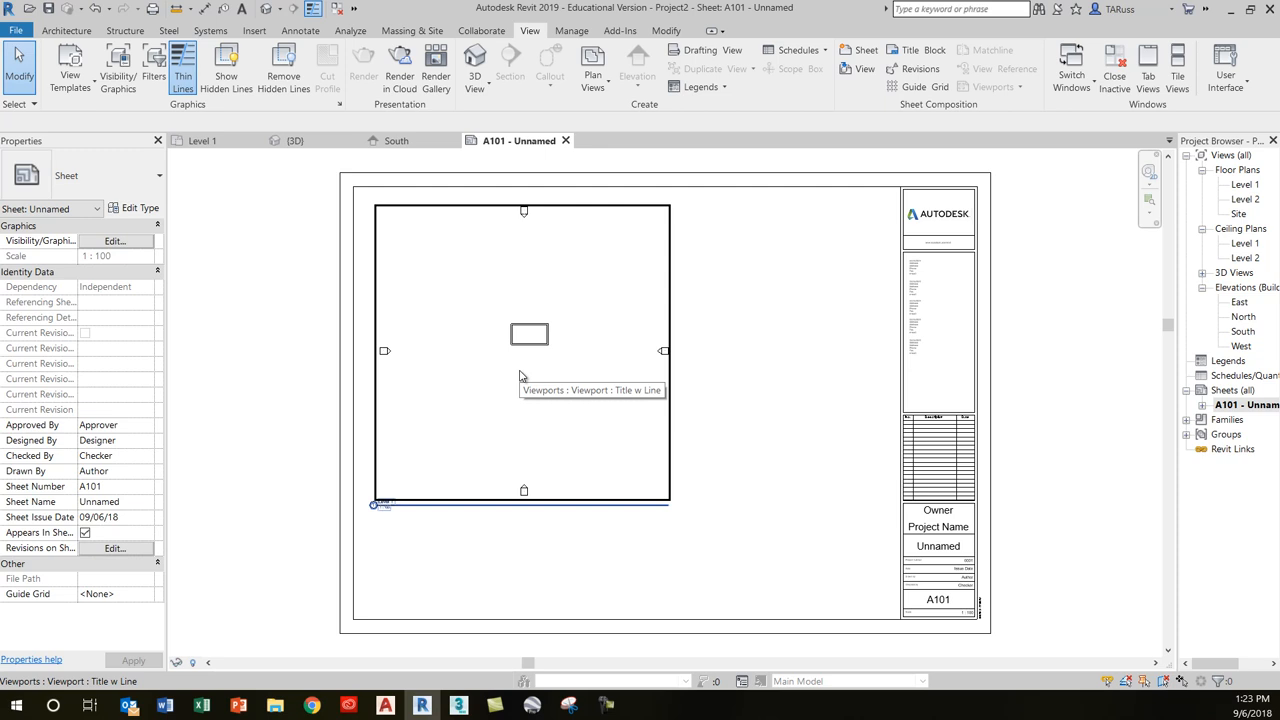
mouse_move(520, 375)
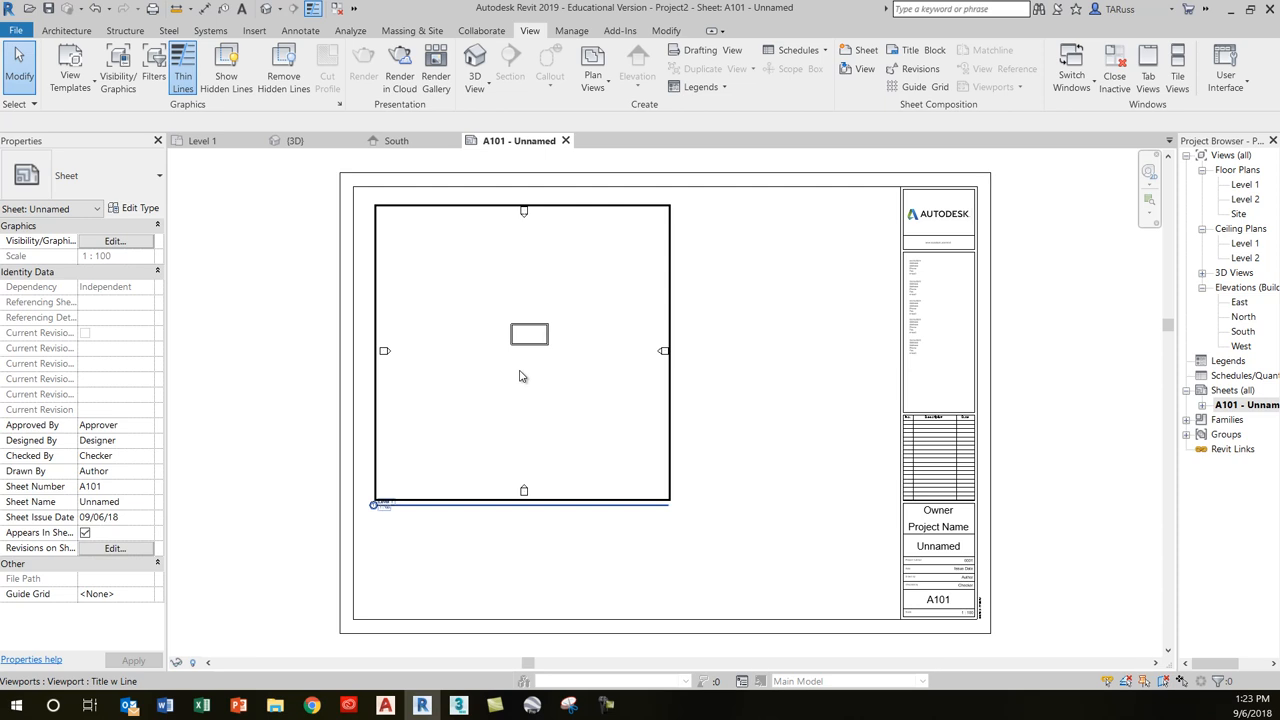
mouse_move(392, 299)
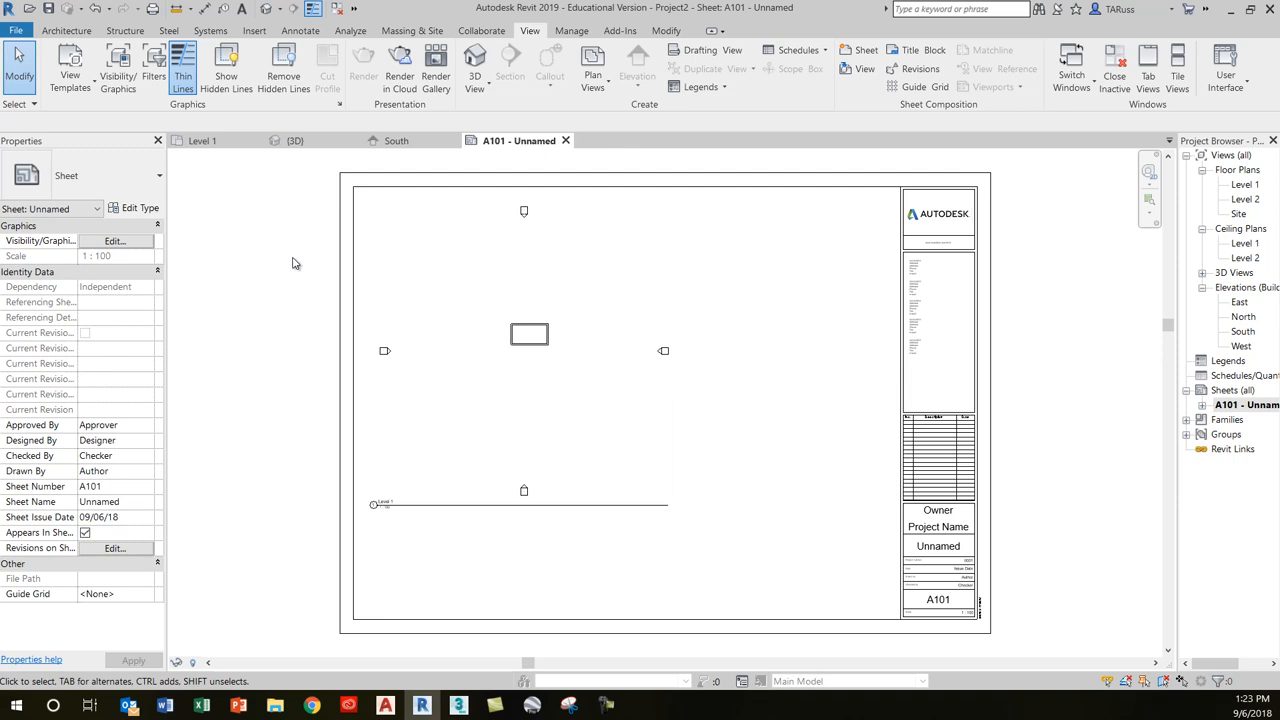
mouse_move(295, 484)
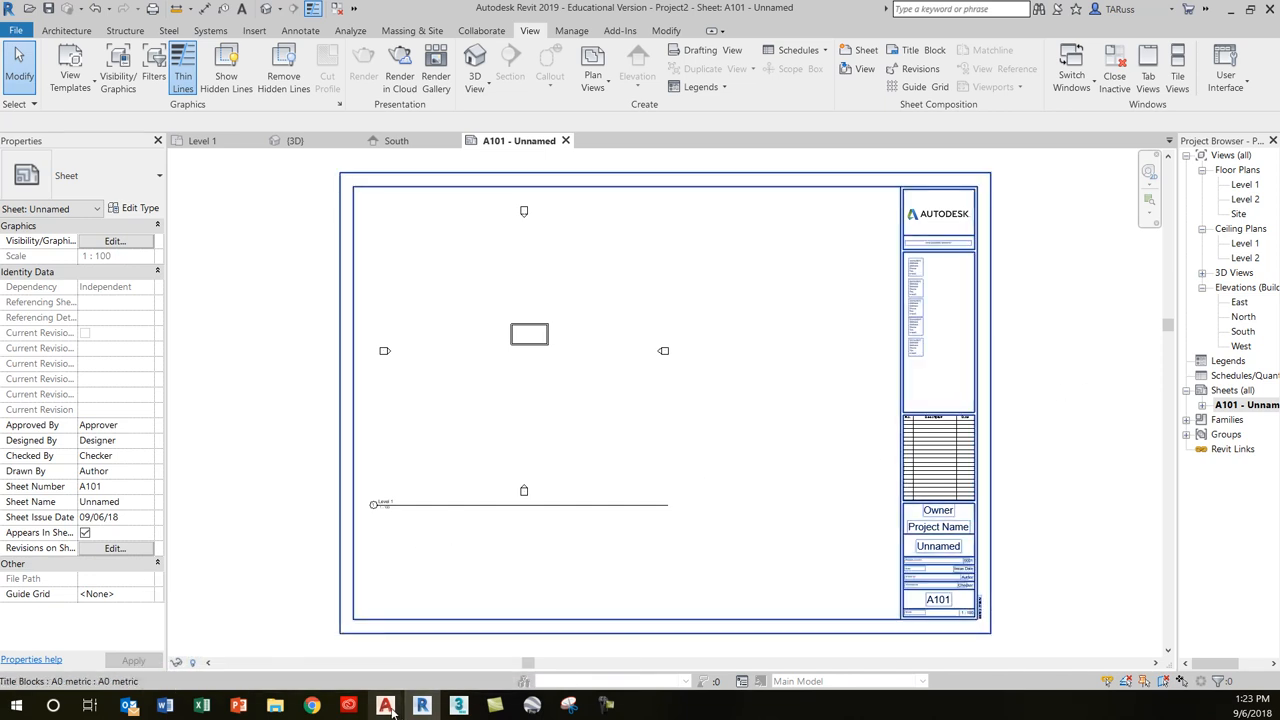
mouse_move(421, 705)
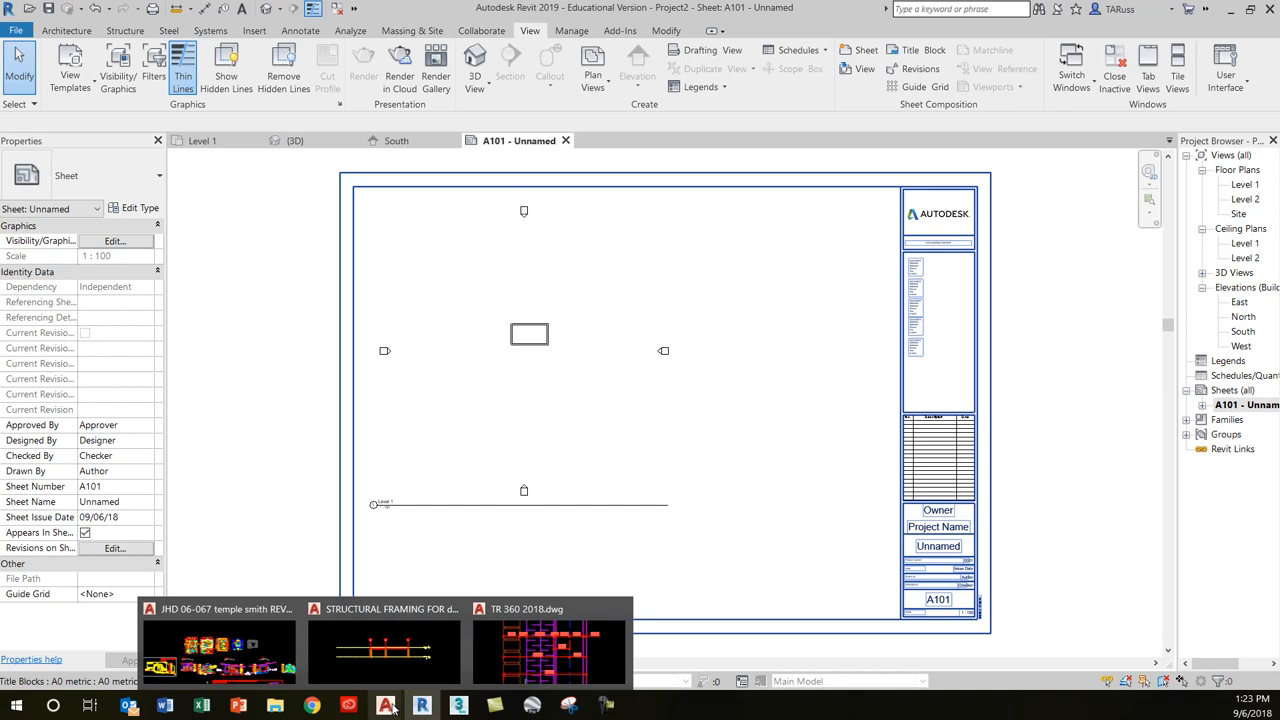
mouse_move(383, 650)
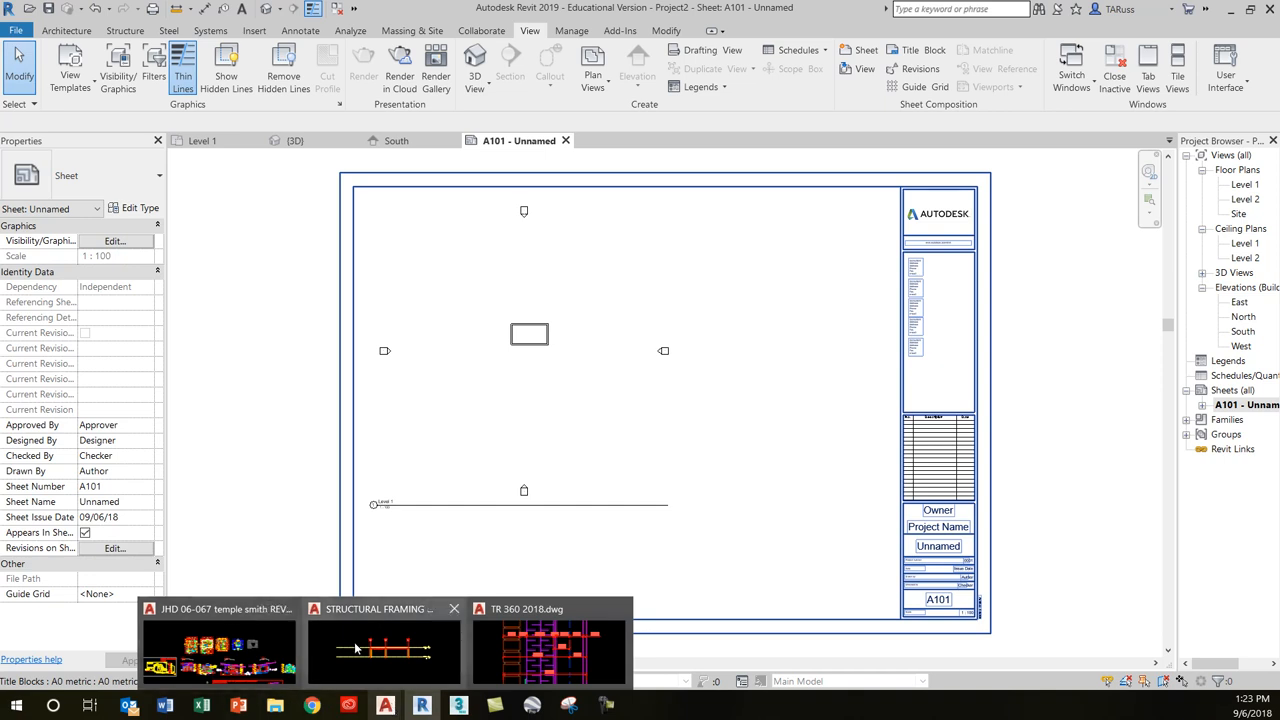
mouse_move(384, 650)
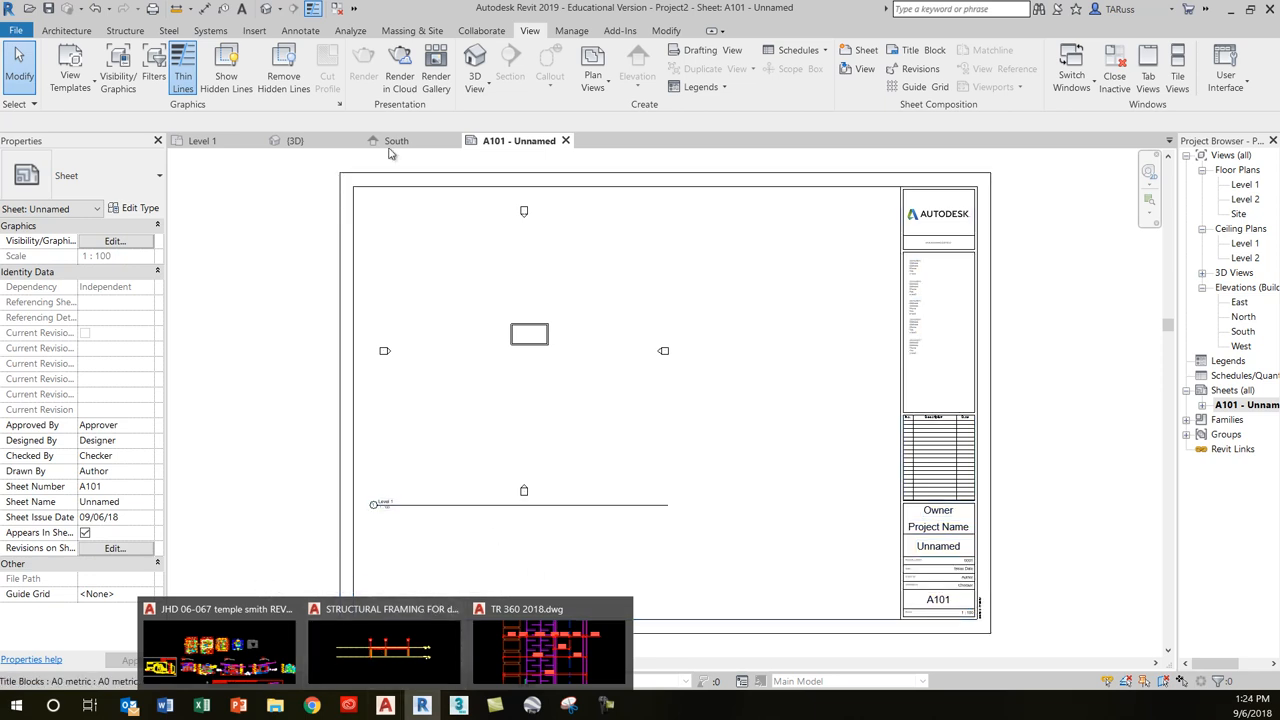
Step: Open STRUCTURAL FRAMING FOR dwg Export.rvt from Recent Documents
click(16, 29)
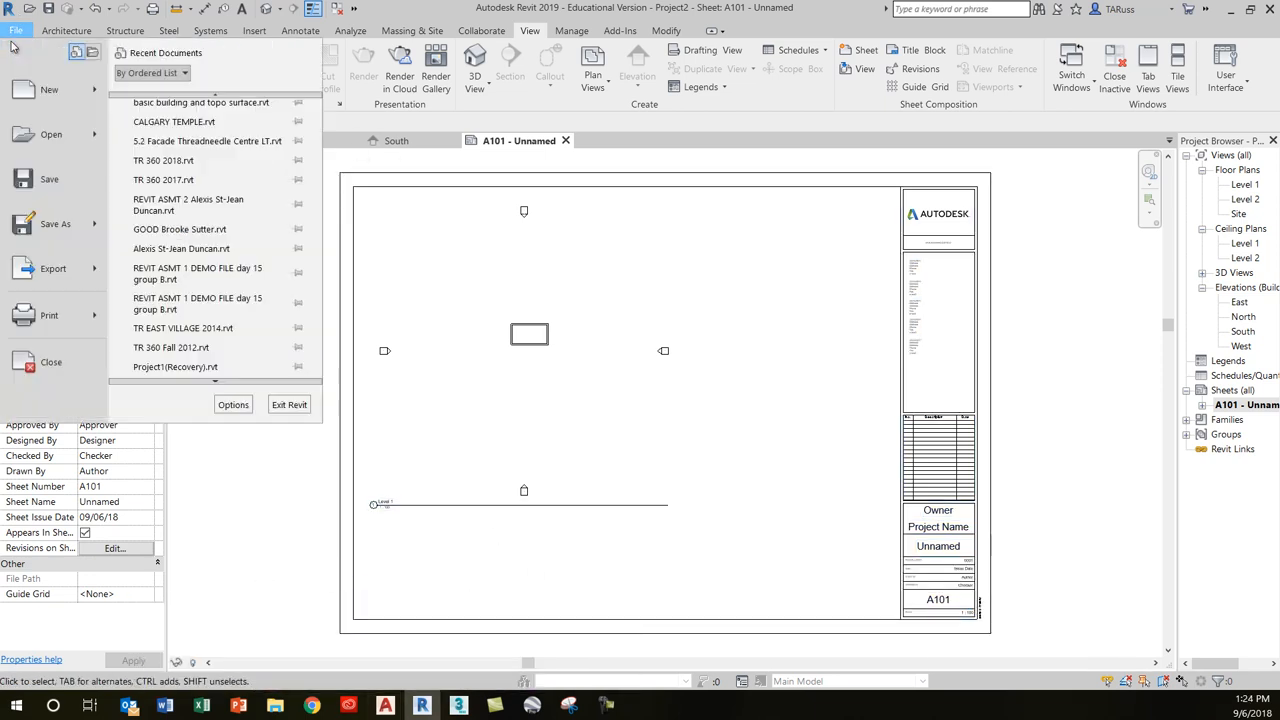
click(51, 134)
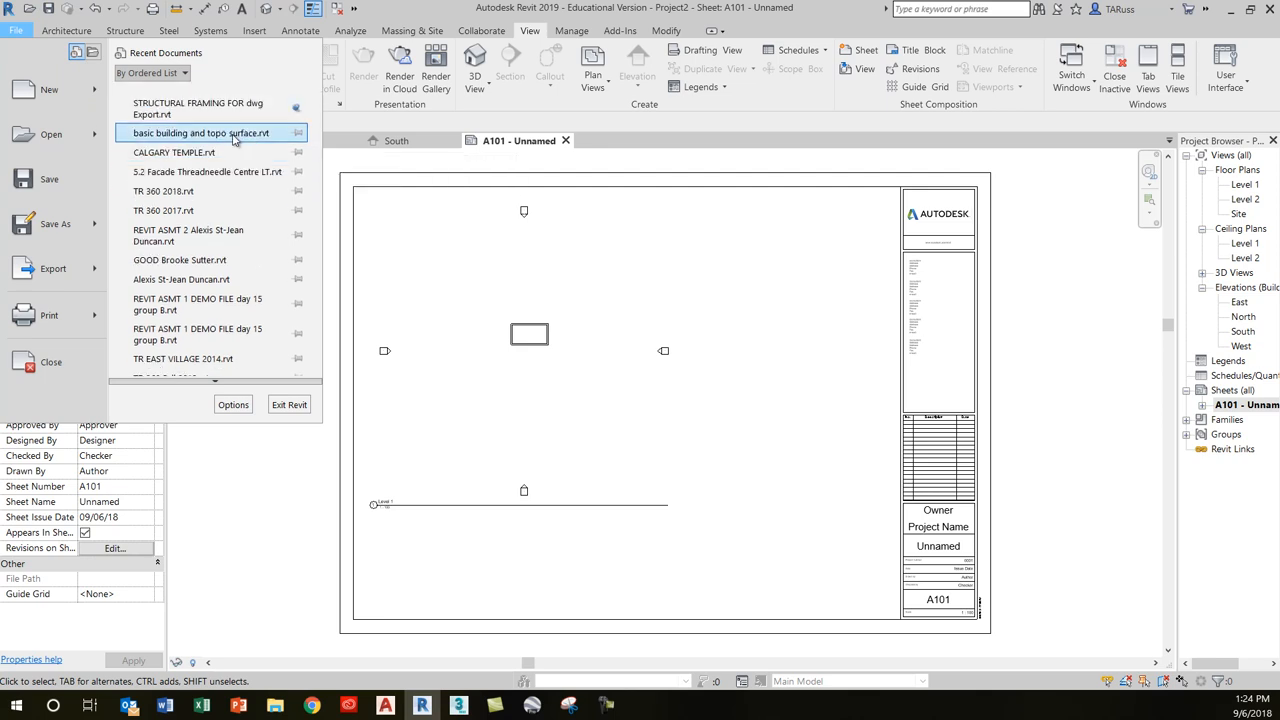
click(200, 132)
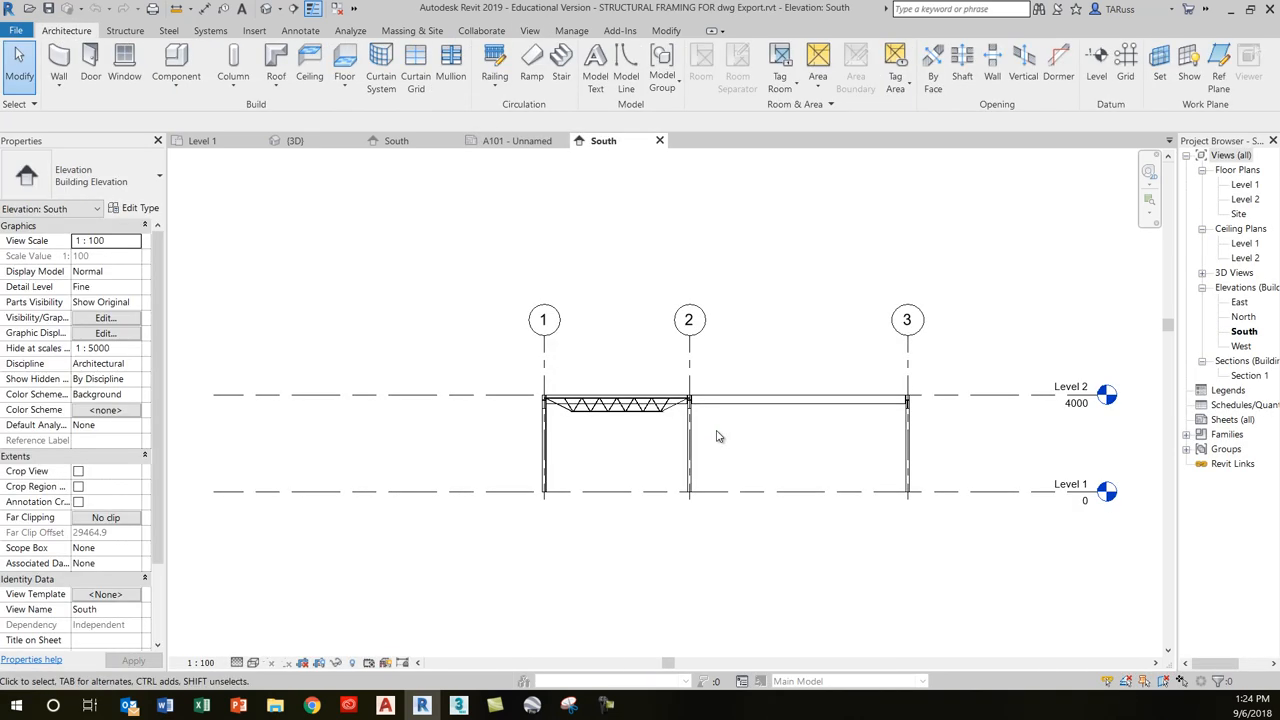
mouse_move(621, 447)
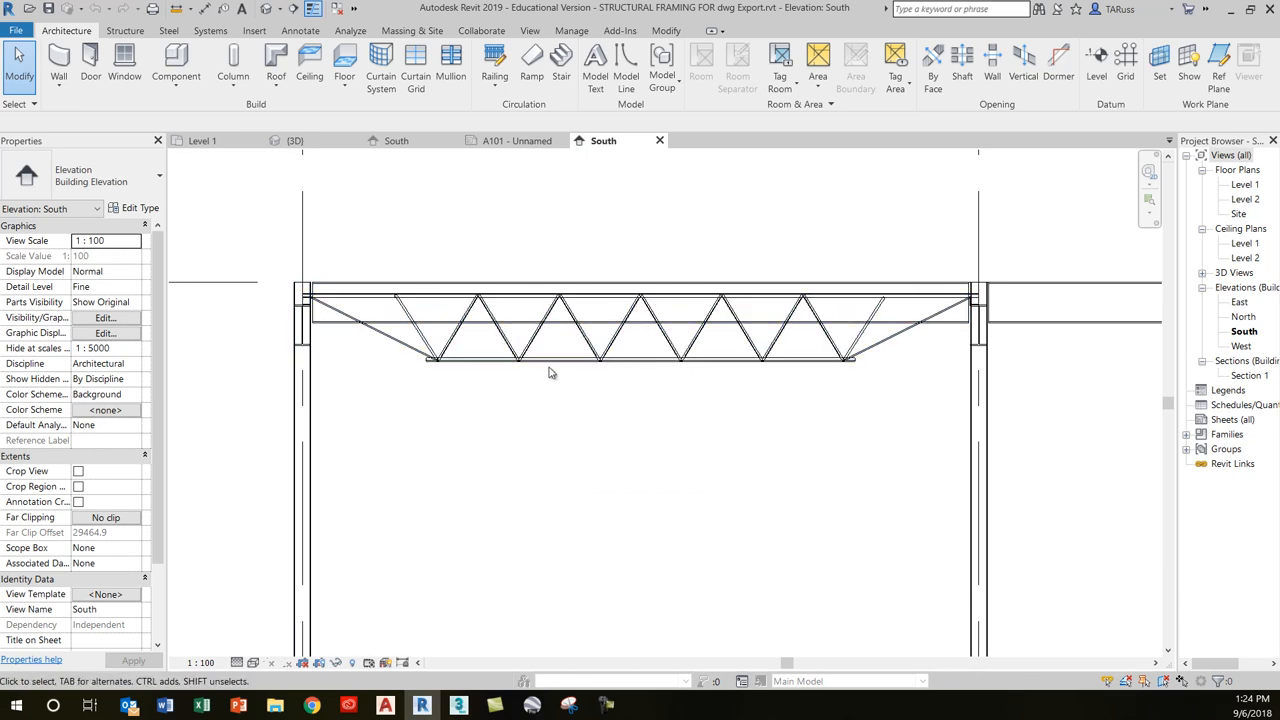
mouse_move(525, 363)
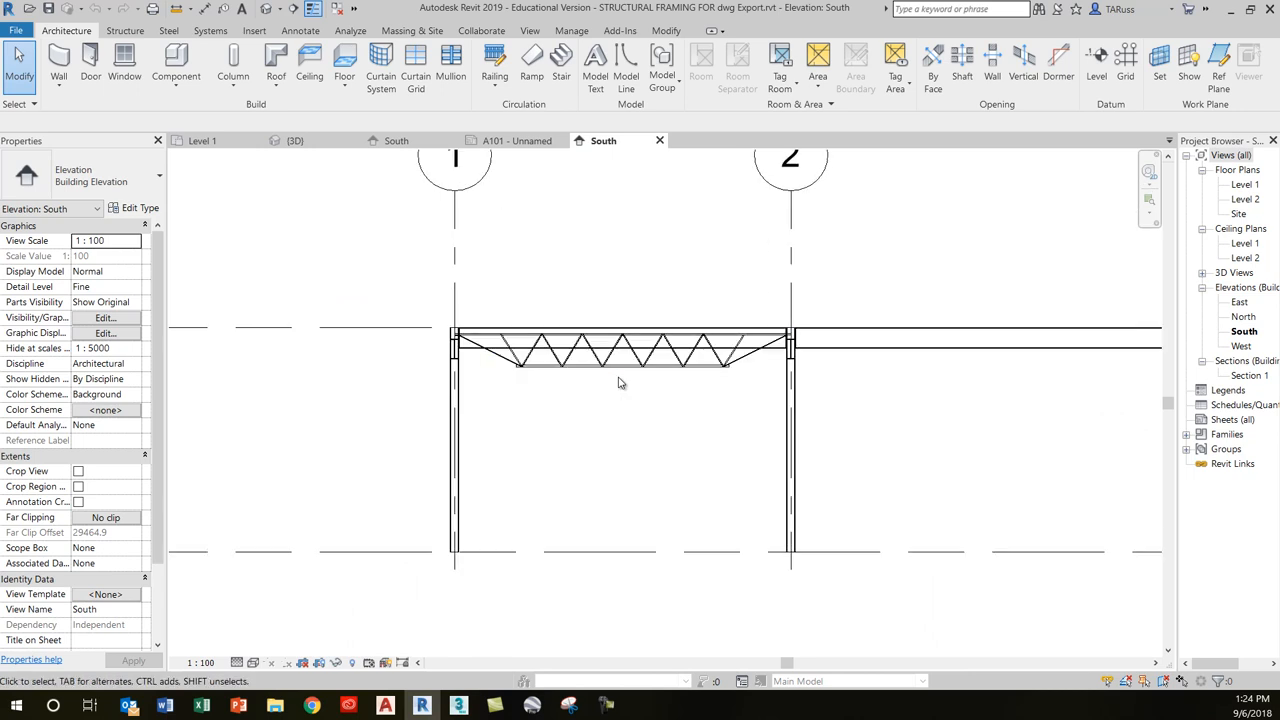
mouse_move(617, 383)
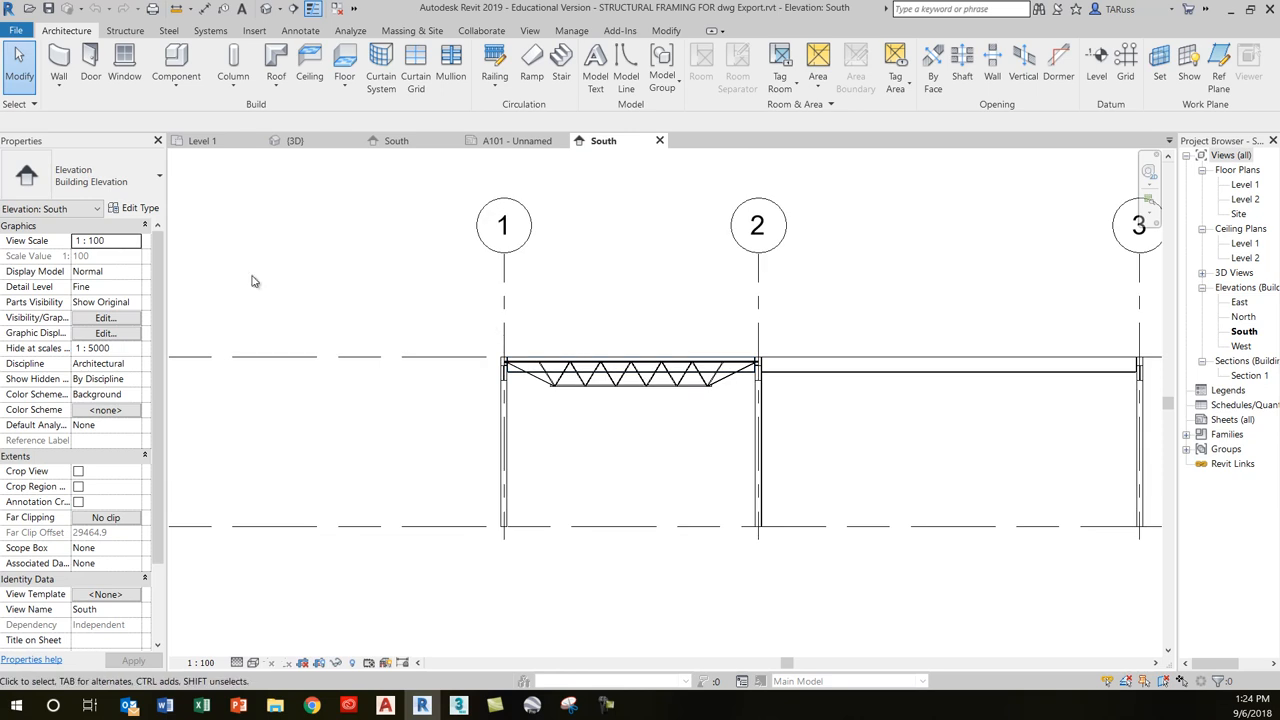
Step: Export the South elevation of the structural frame to DWG via the File menu's export options
click(16, 30)
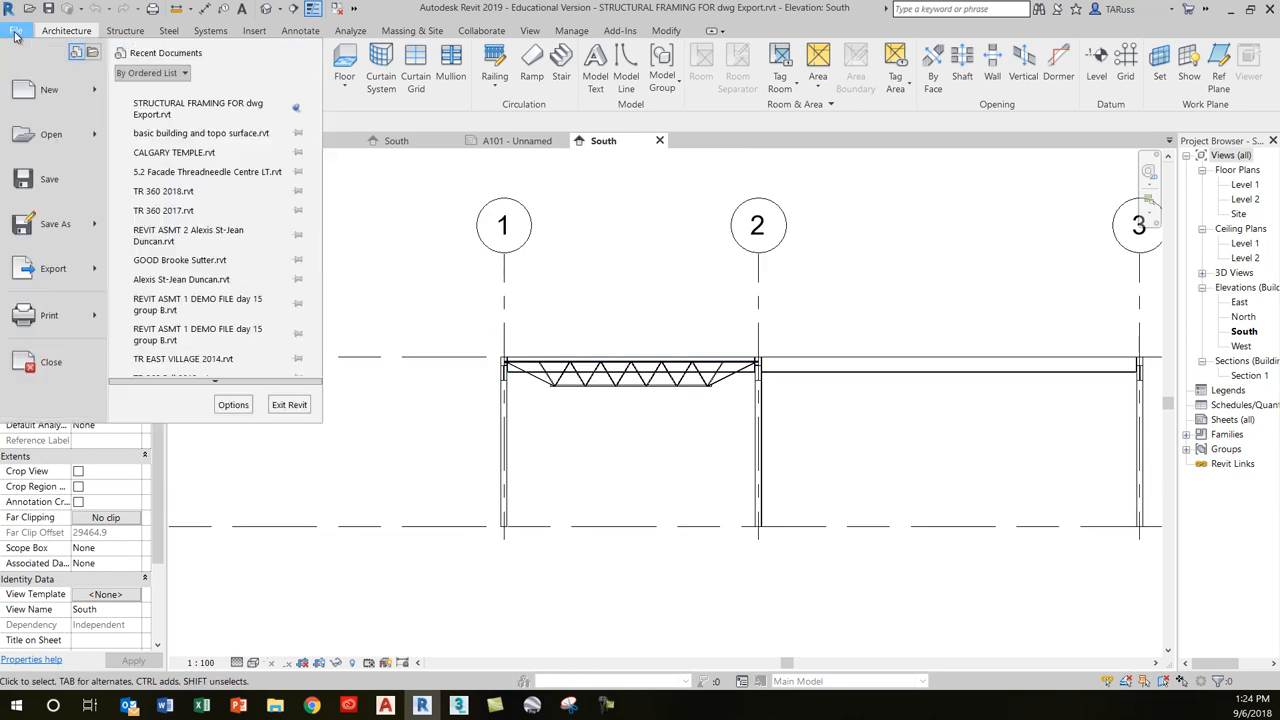
mouse_move(53, 268)
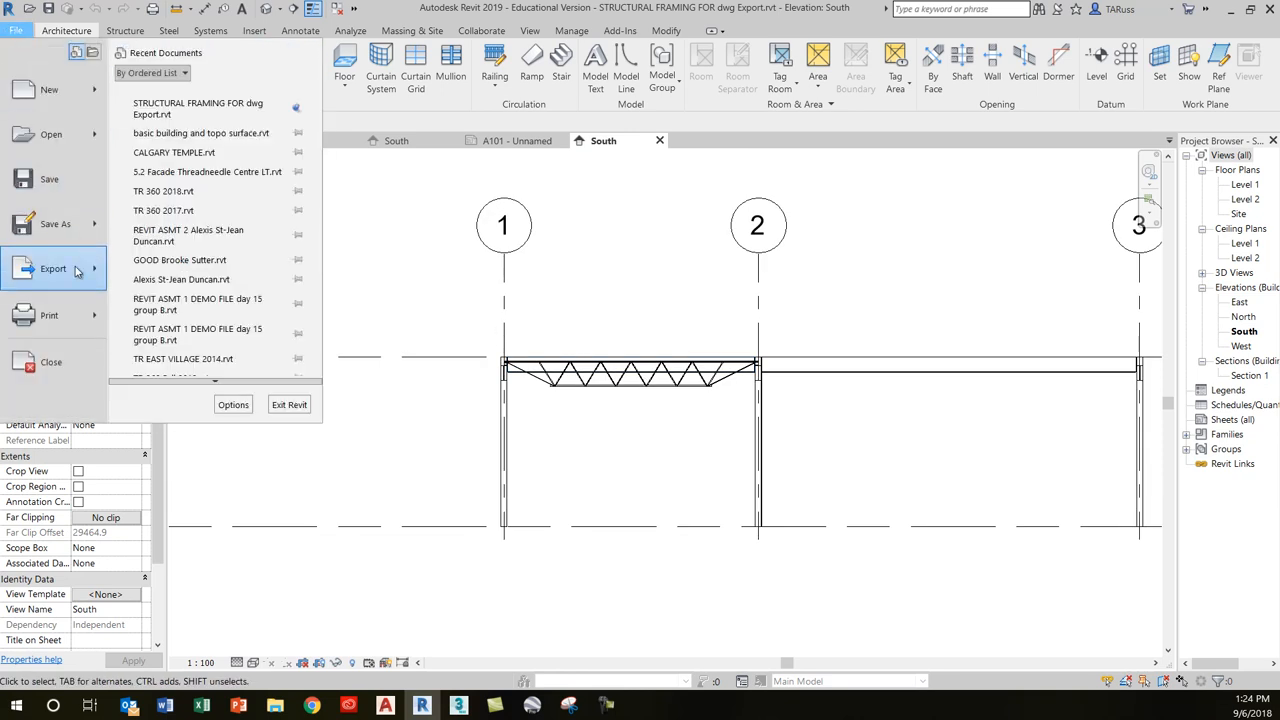
click(53, 268)
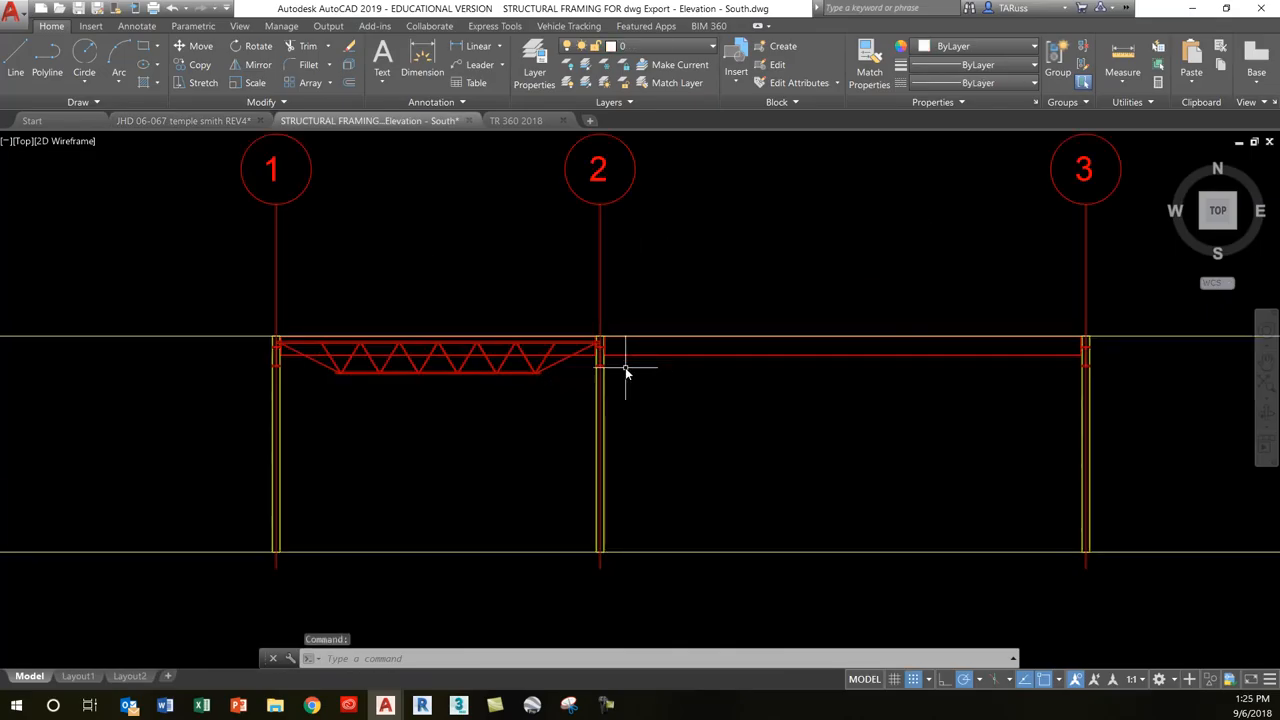
Step: Window-select the exported truss in AutoCAD to confirm it sits on layer S-BEAM
click(440, 358)
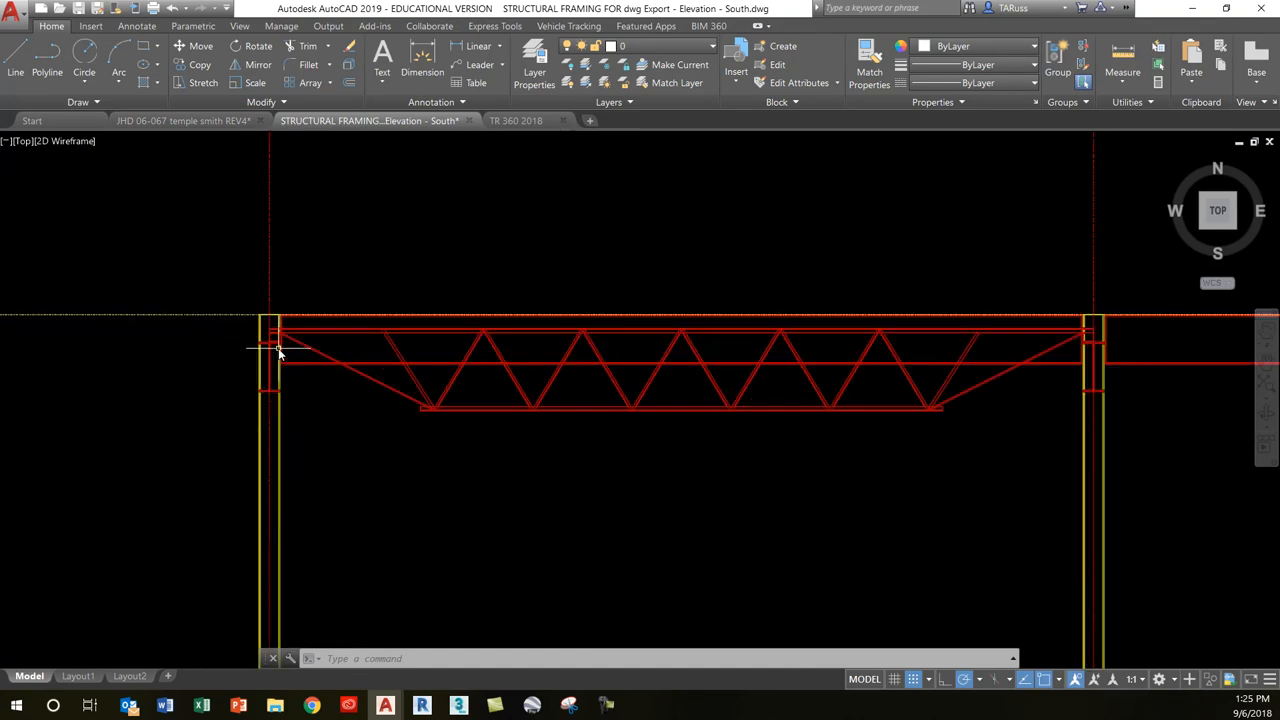
click(820, 405)
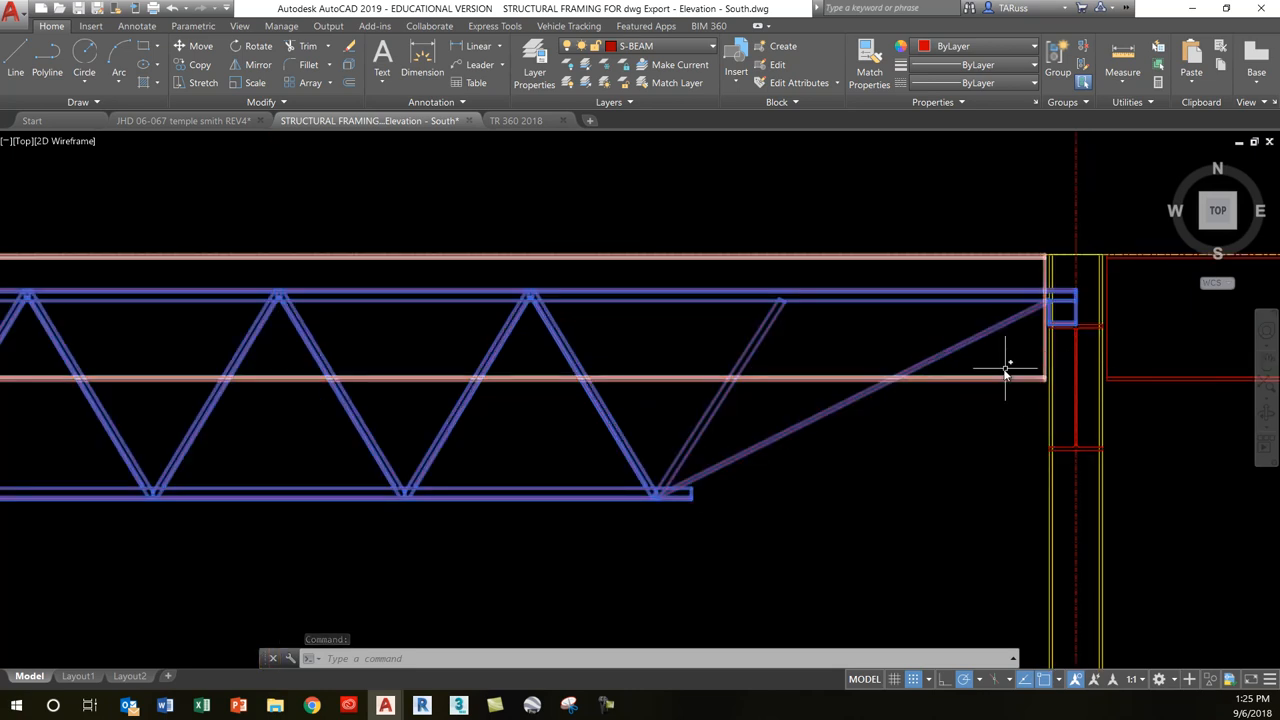
scroll(down, 3)
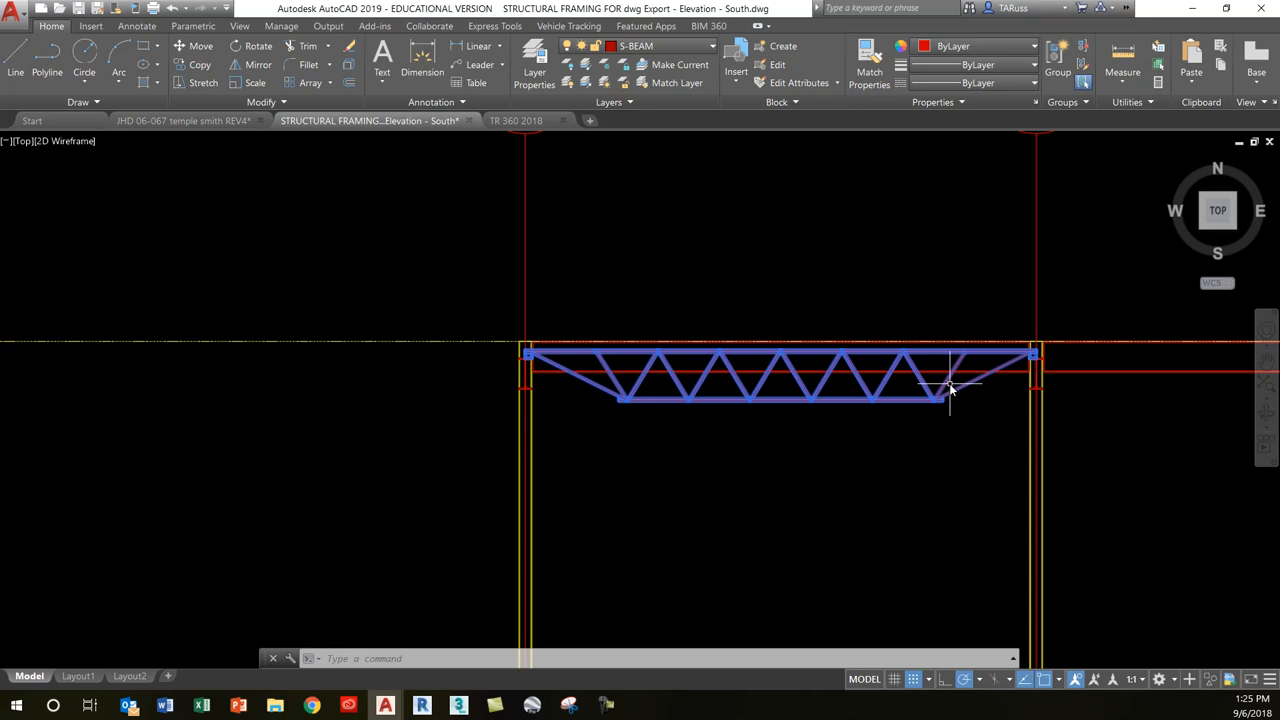